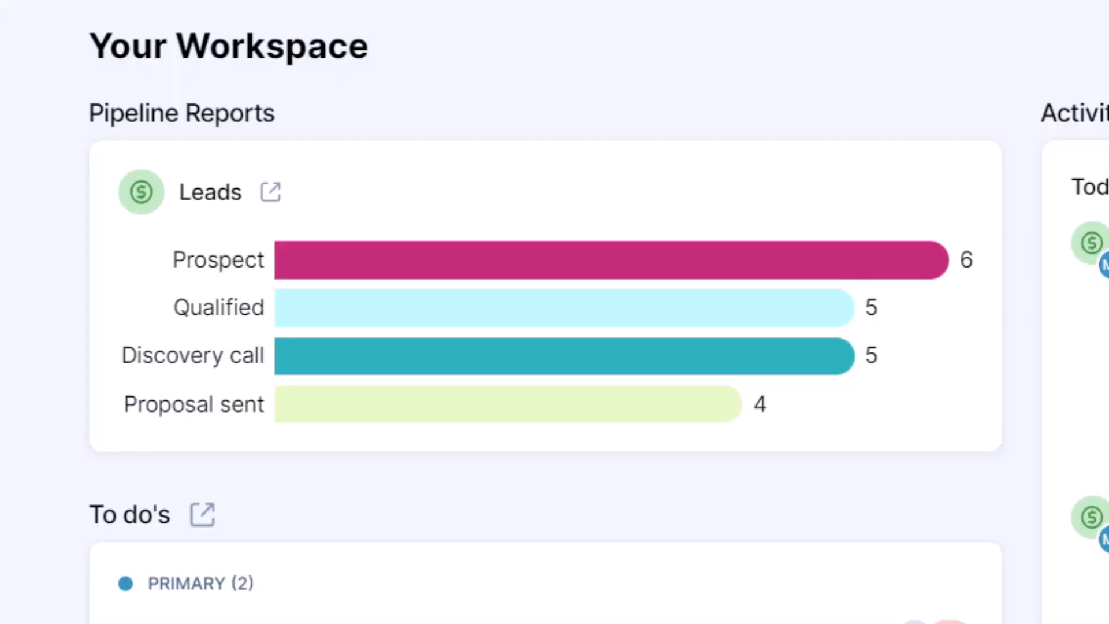
mouse_move(217, 260)
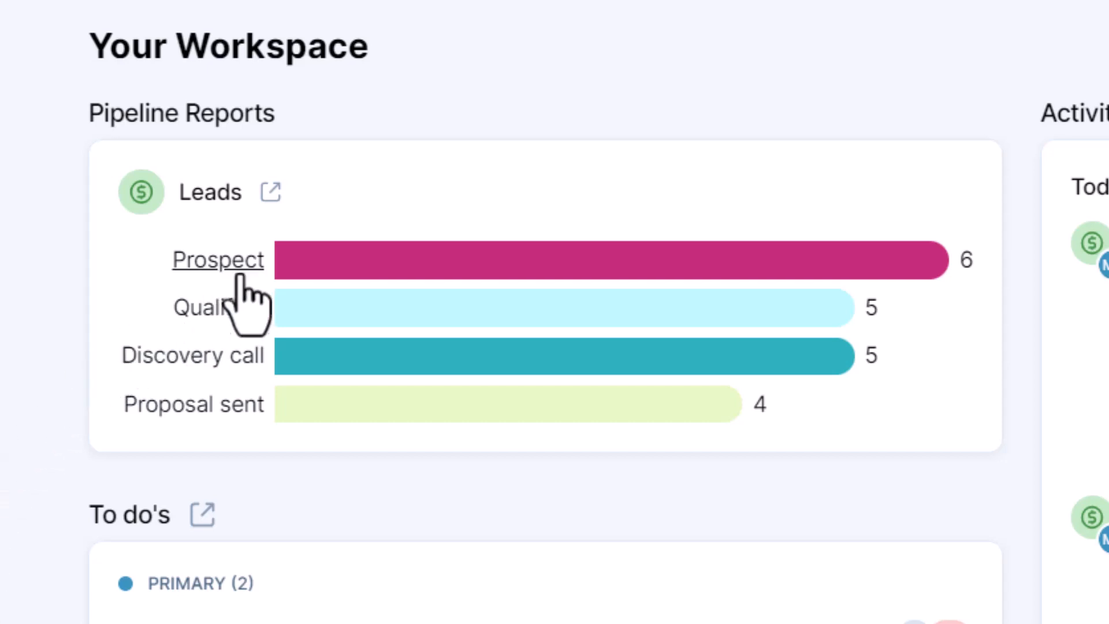
- From the Prospect leads report, set the first lead's status to Qualified and save it
click(218, 259)
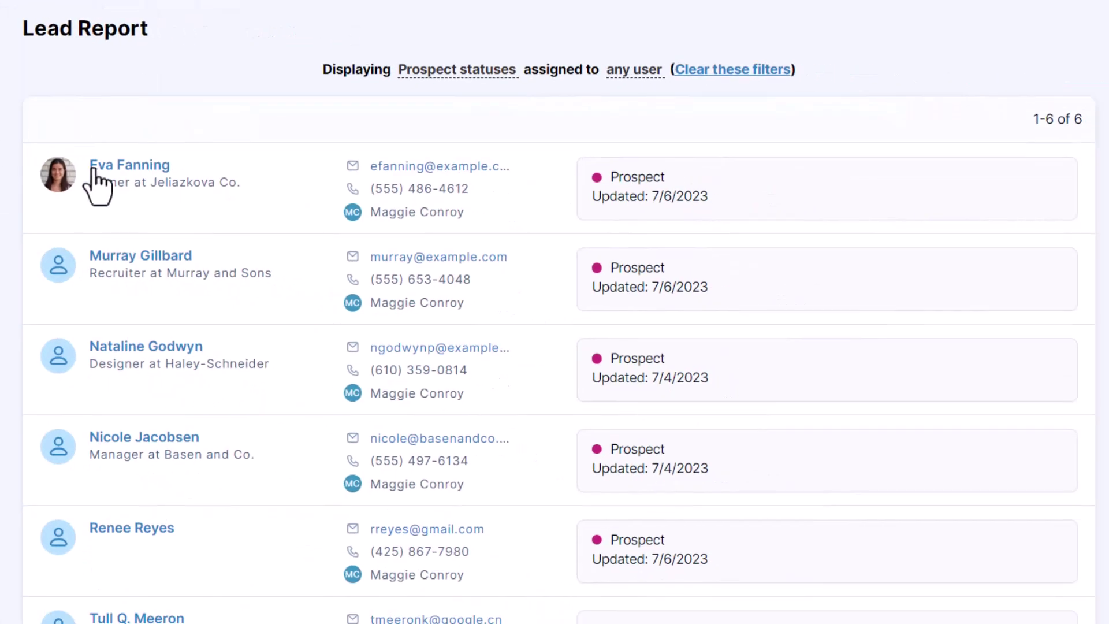
click(129, 164)
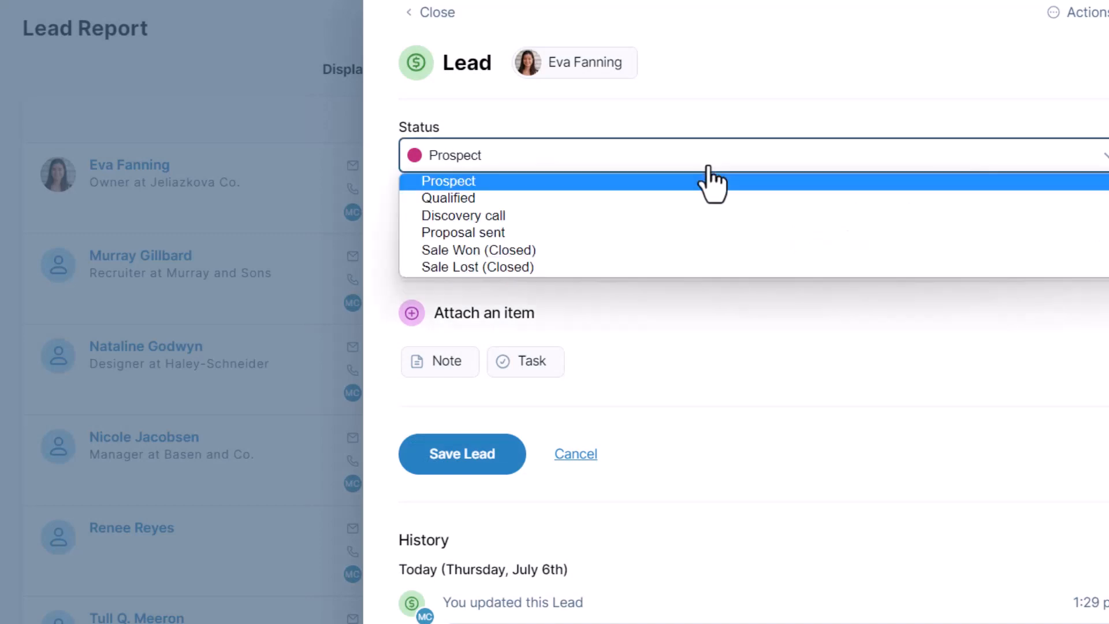
click(448, 198)
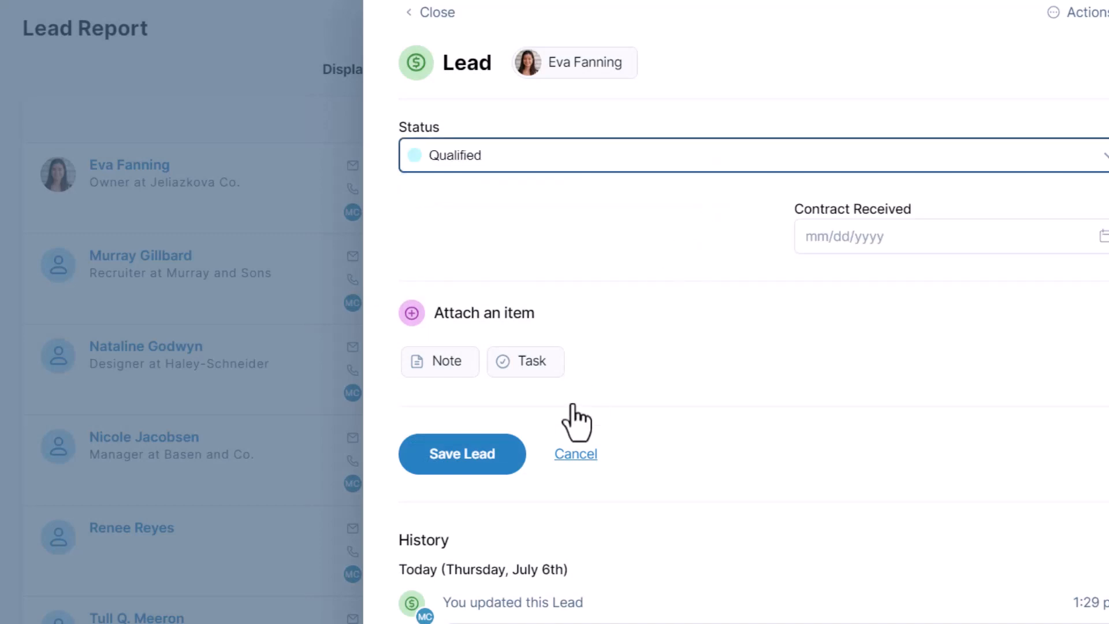
click(575, 453)
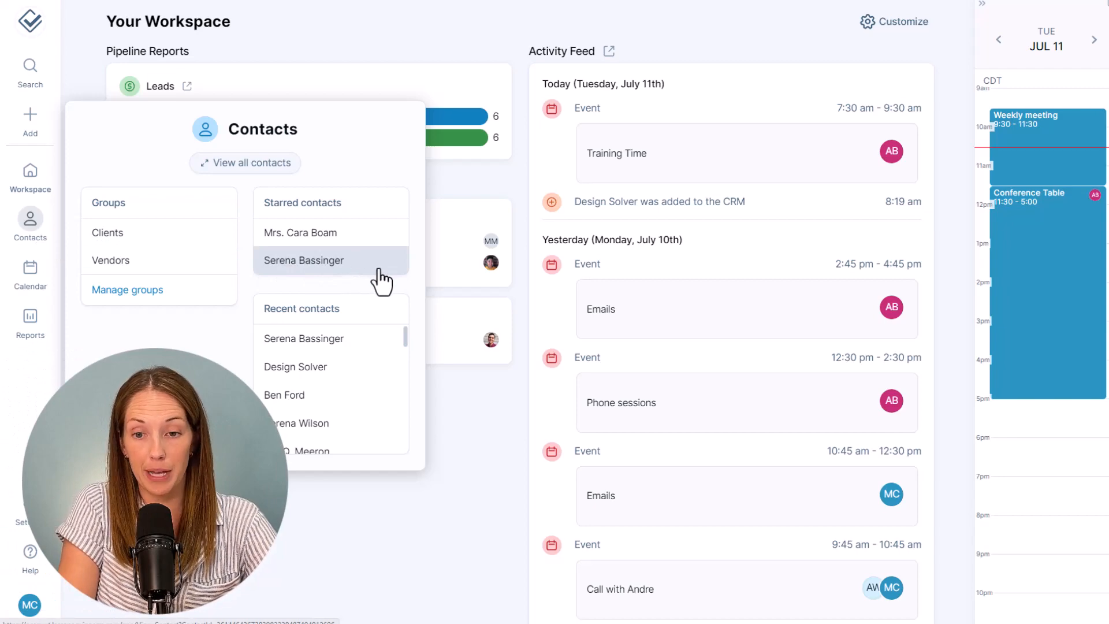
- Start a new lead with Prospect status on the starred Design Solver sales rep's record
click(303, 261)
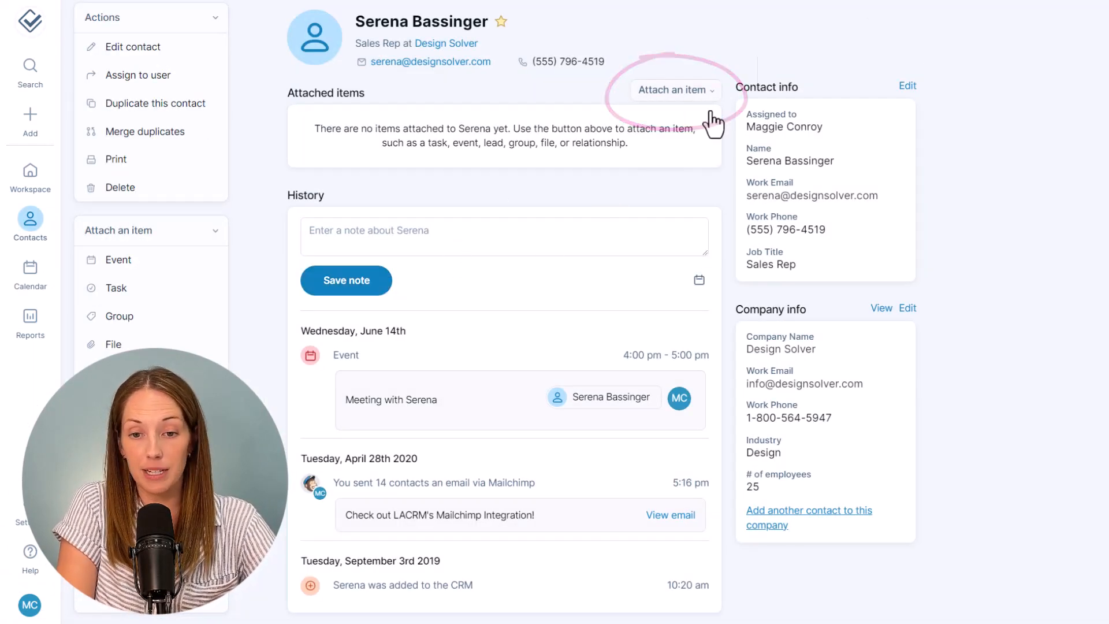
click(673, 89)
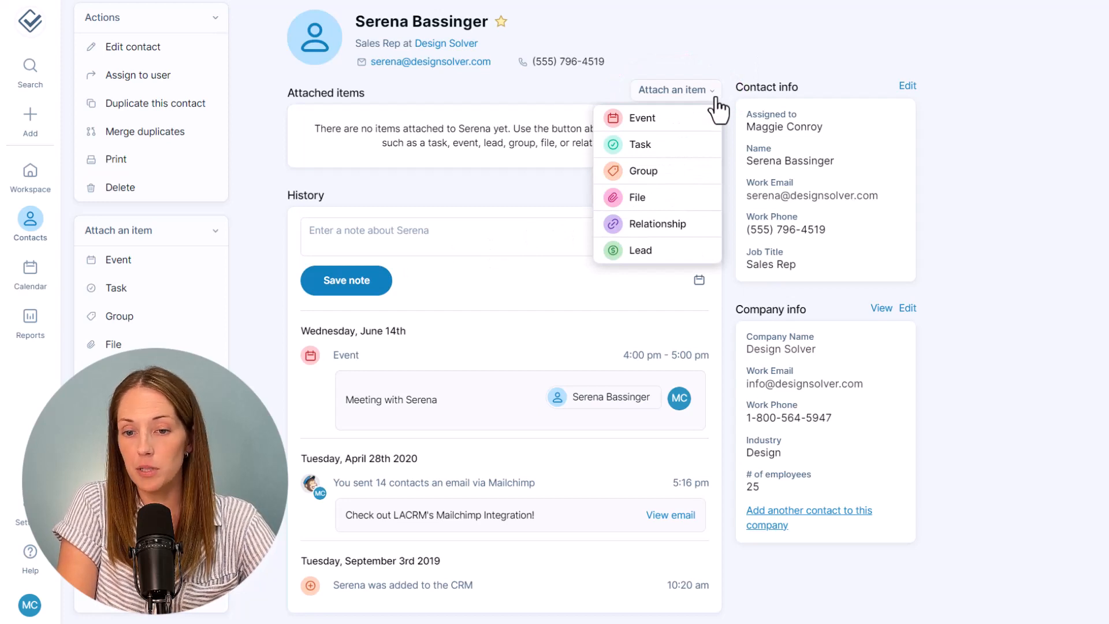
mouse_move(707, 255)
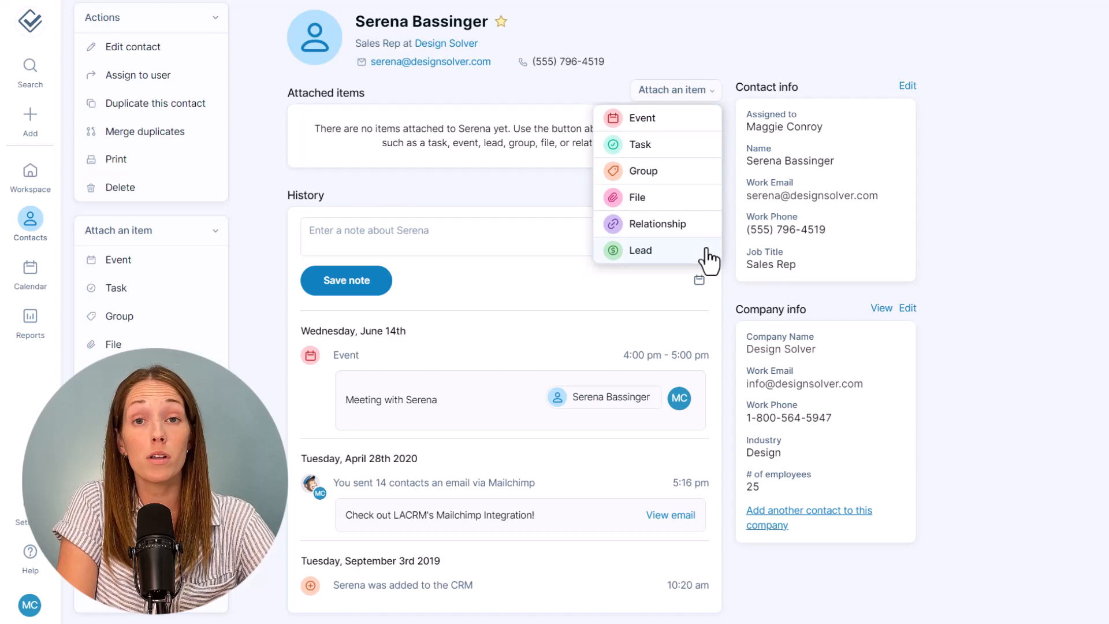
click(639, 250)
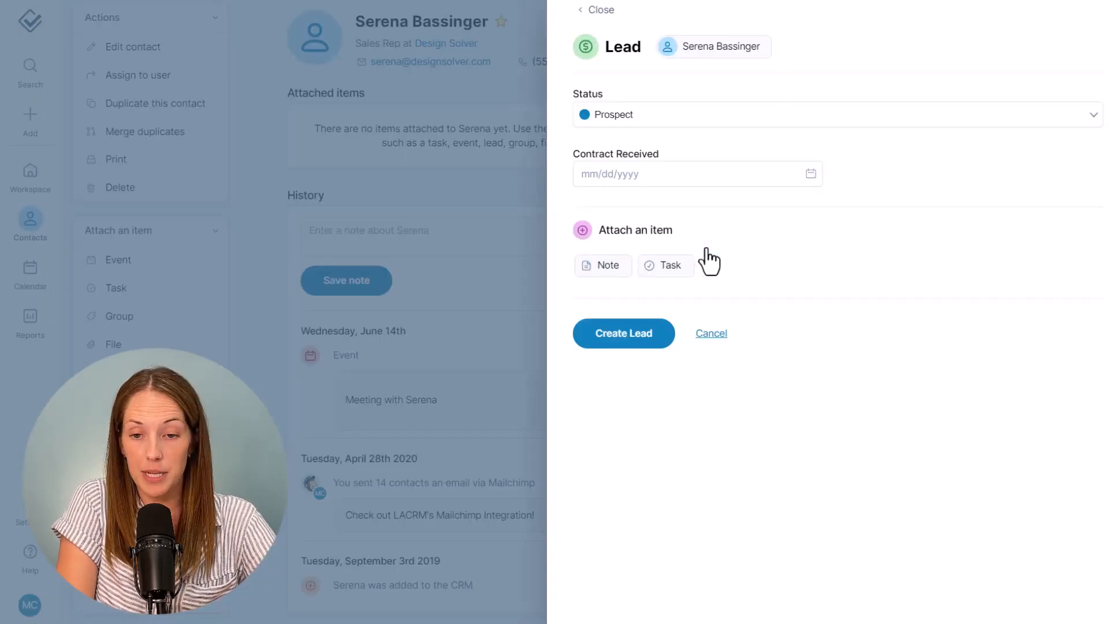
mouse_move(875, 132)
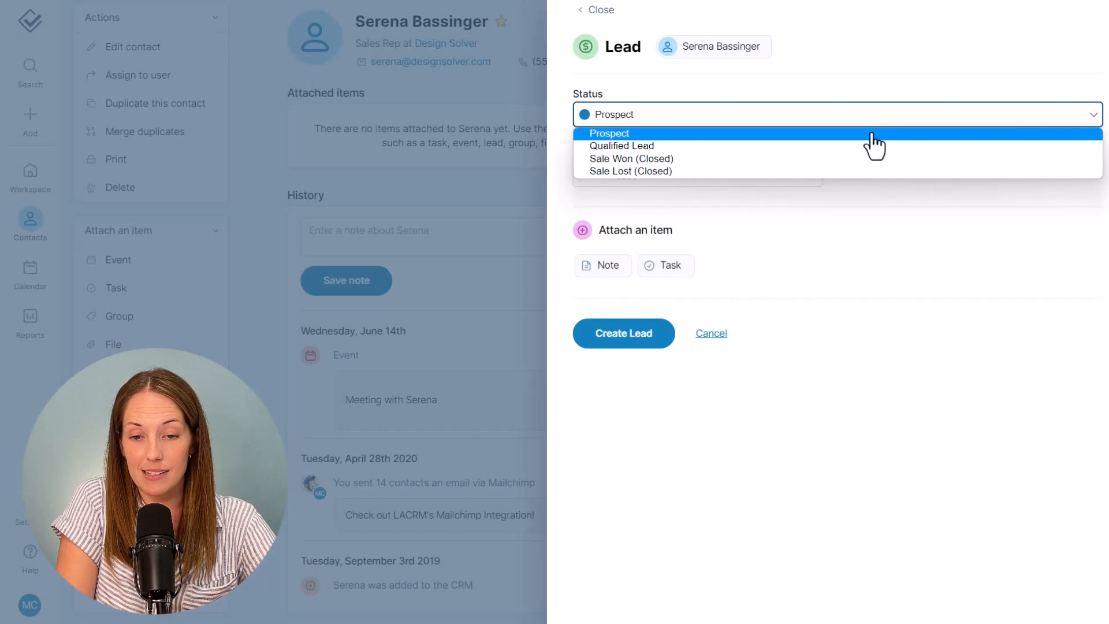
click(608, 133)
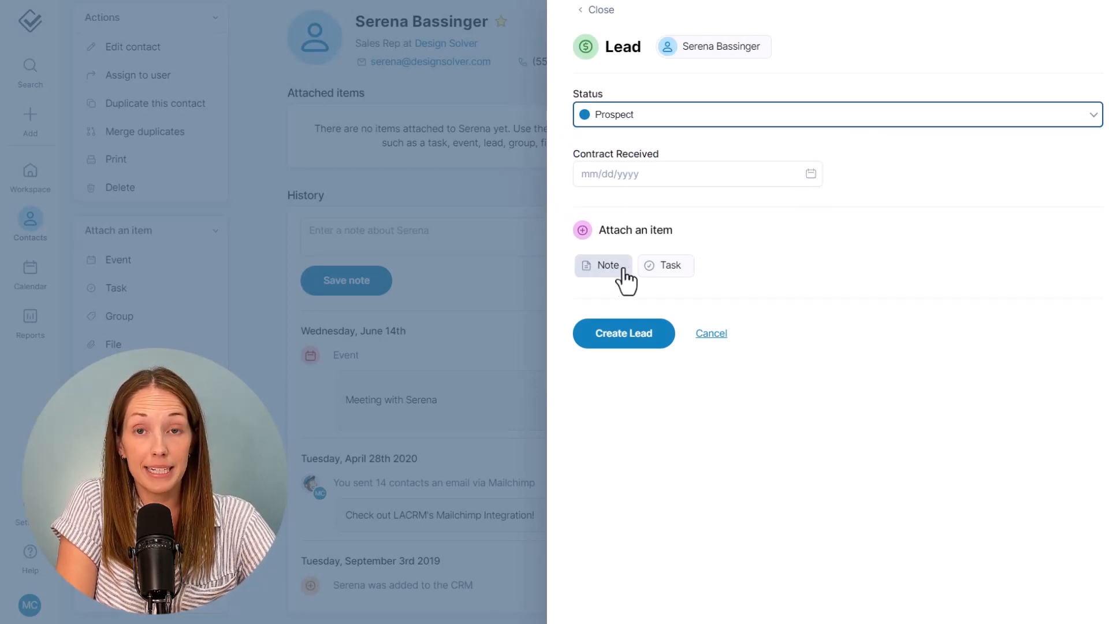
- Add the note '...Serena; going to followup Friday on next steps.' and a task due July 14, then create the lead
click(602, 264)
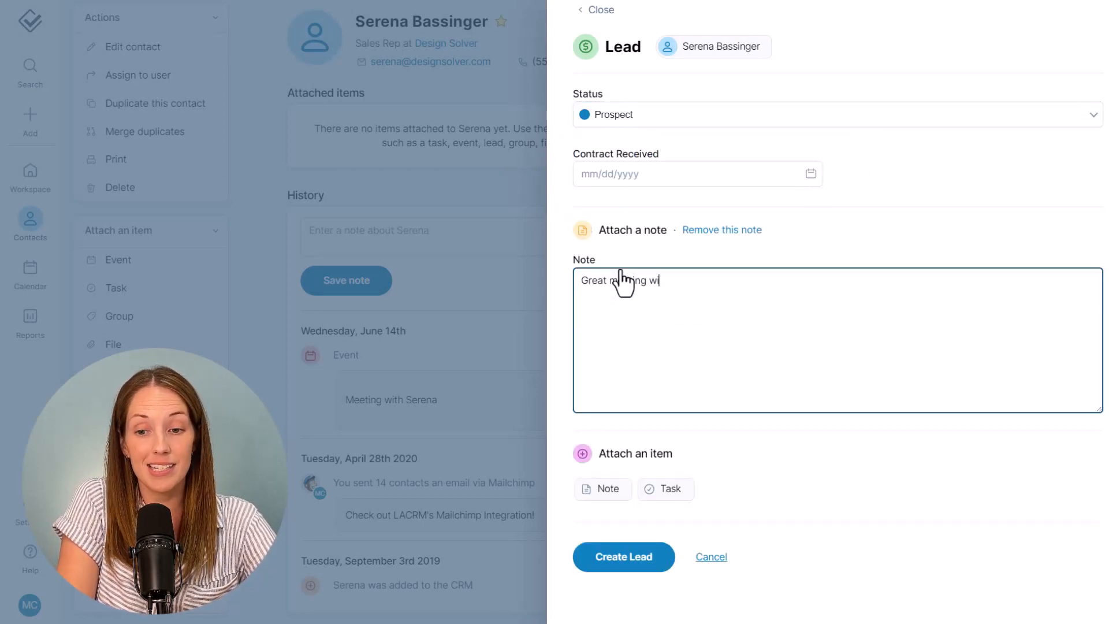
text(th Serena; going to followup)
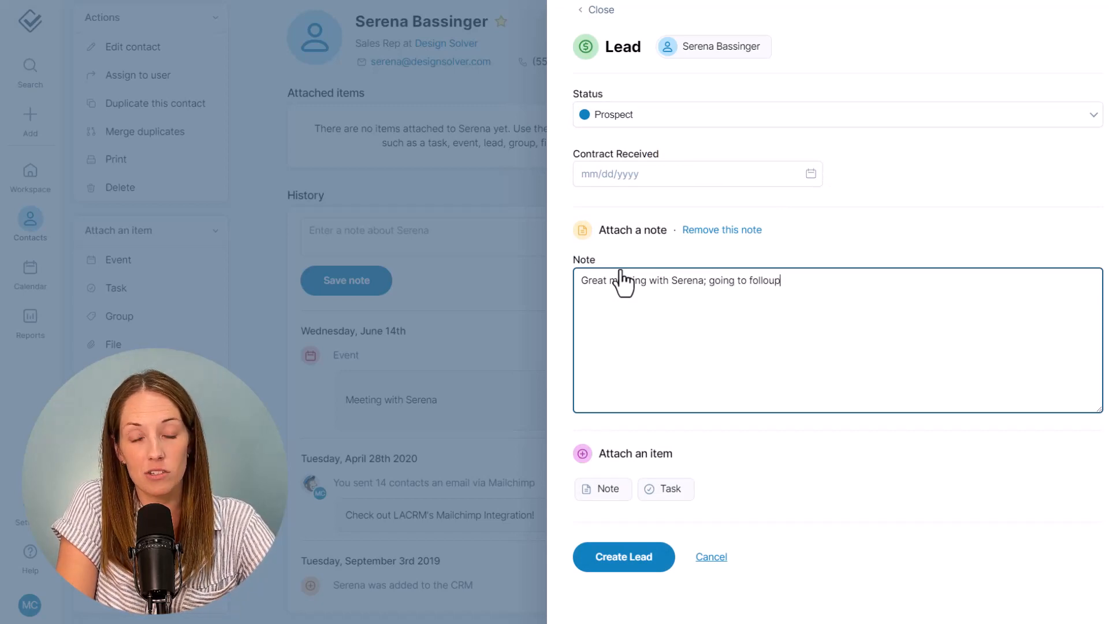
text(Friday on next steps.)
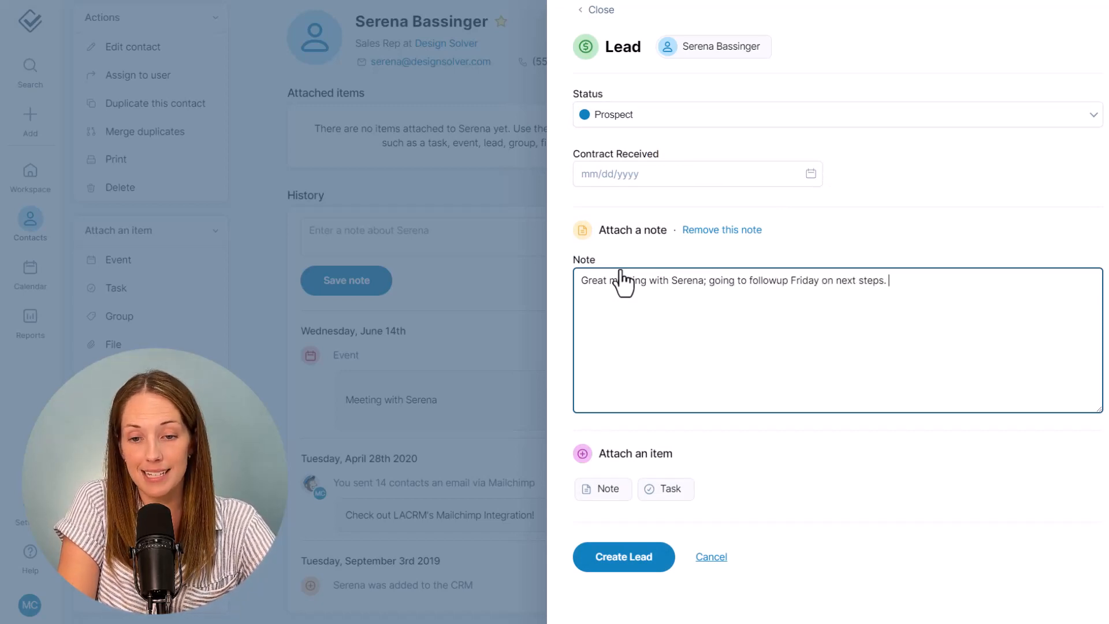
click(664, 489)
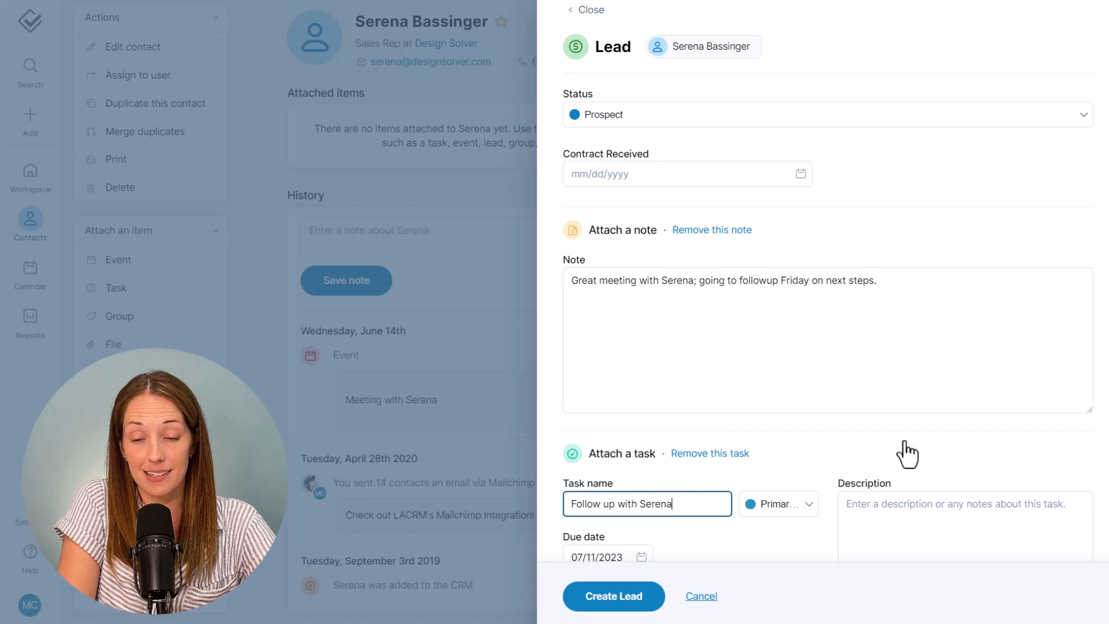
scroll(down, 3)
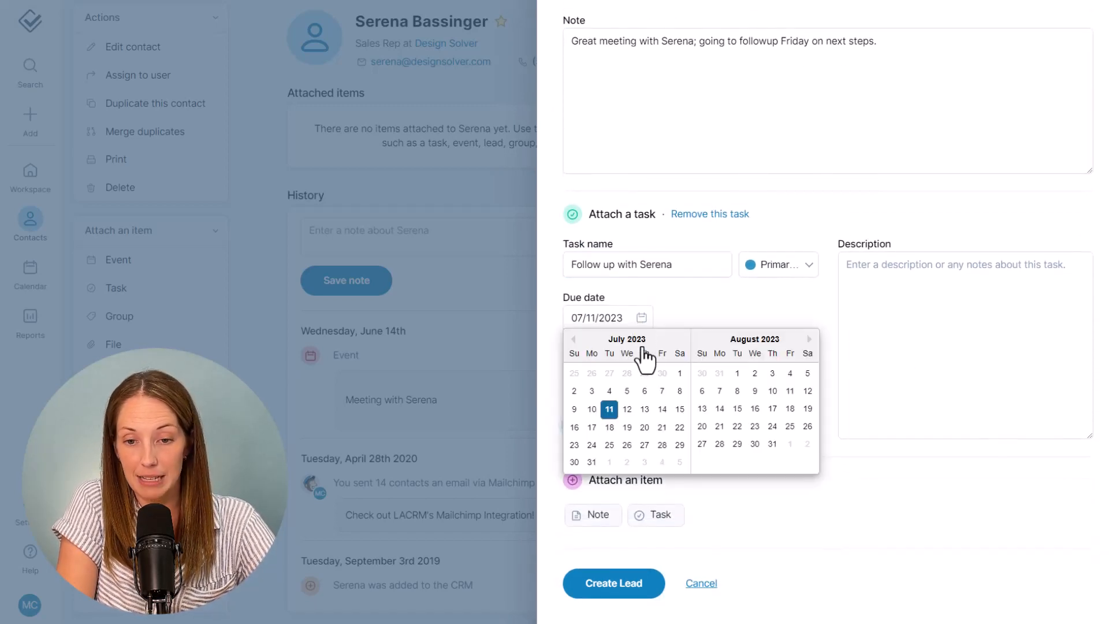
click(662, 409)
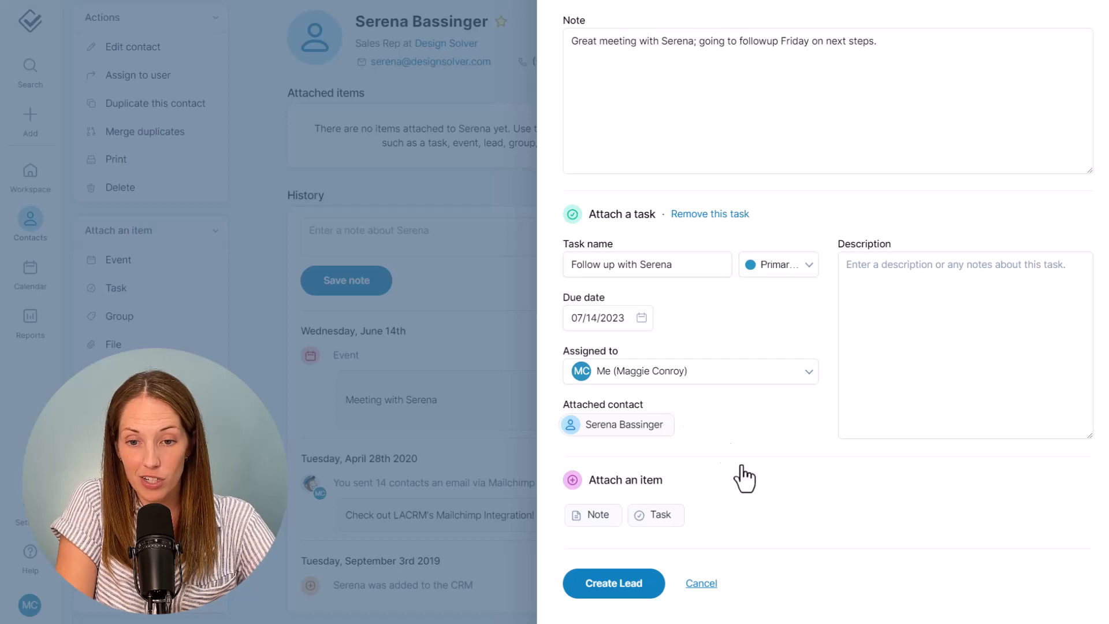
click(613, 583)
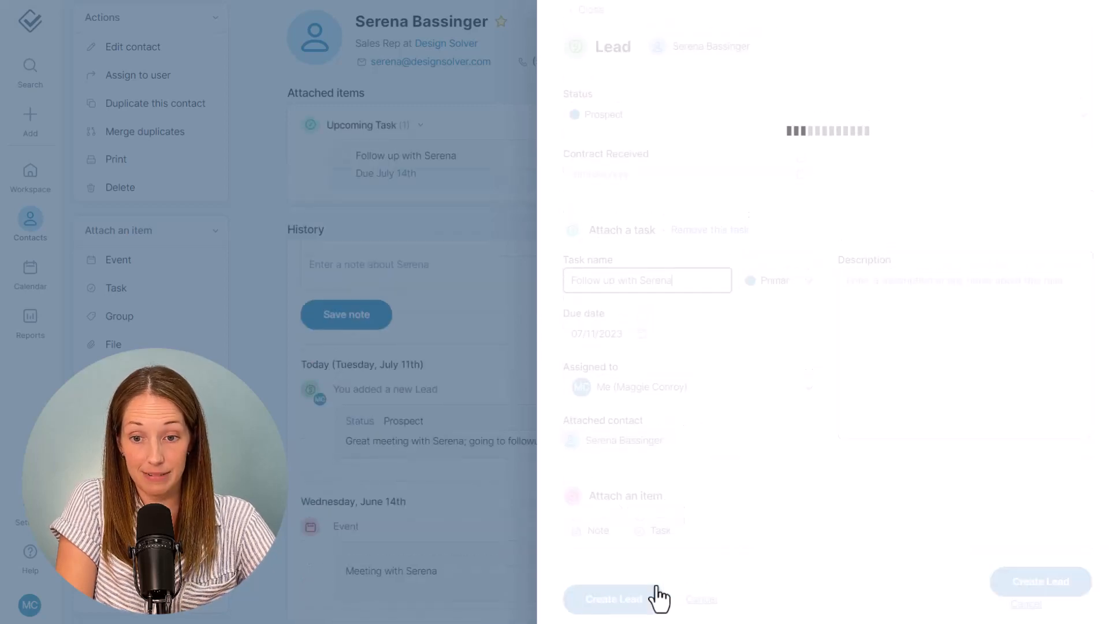
- Advance the lead to Qualified Lead with the note 'close sale; she's meeting with her team lead to finalize'
click(613, 599)
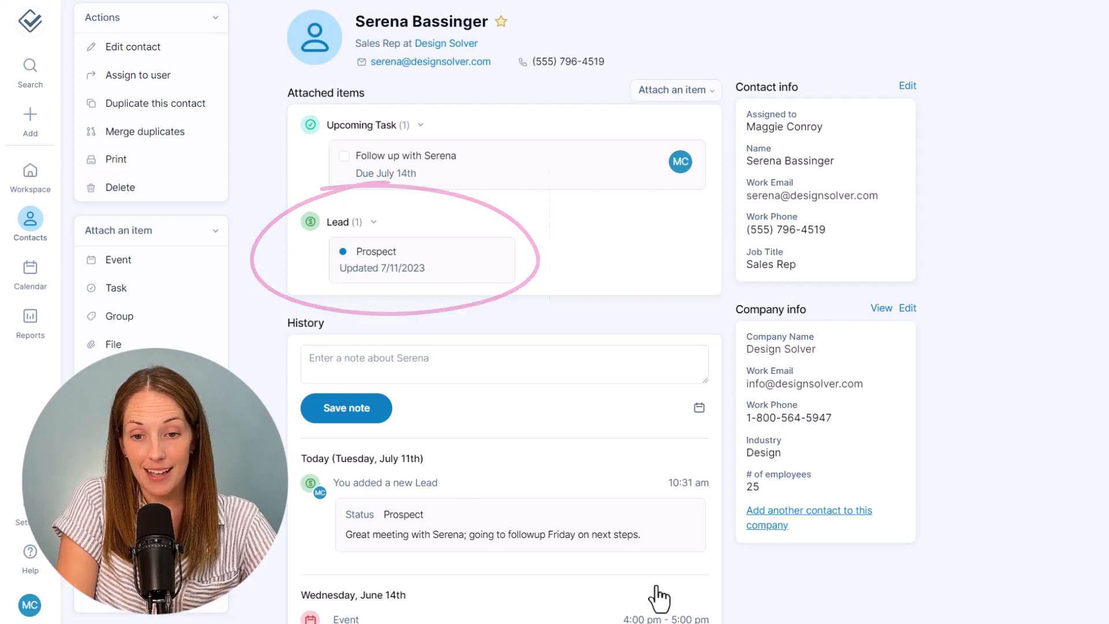
mouse_move(481, 283)
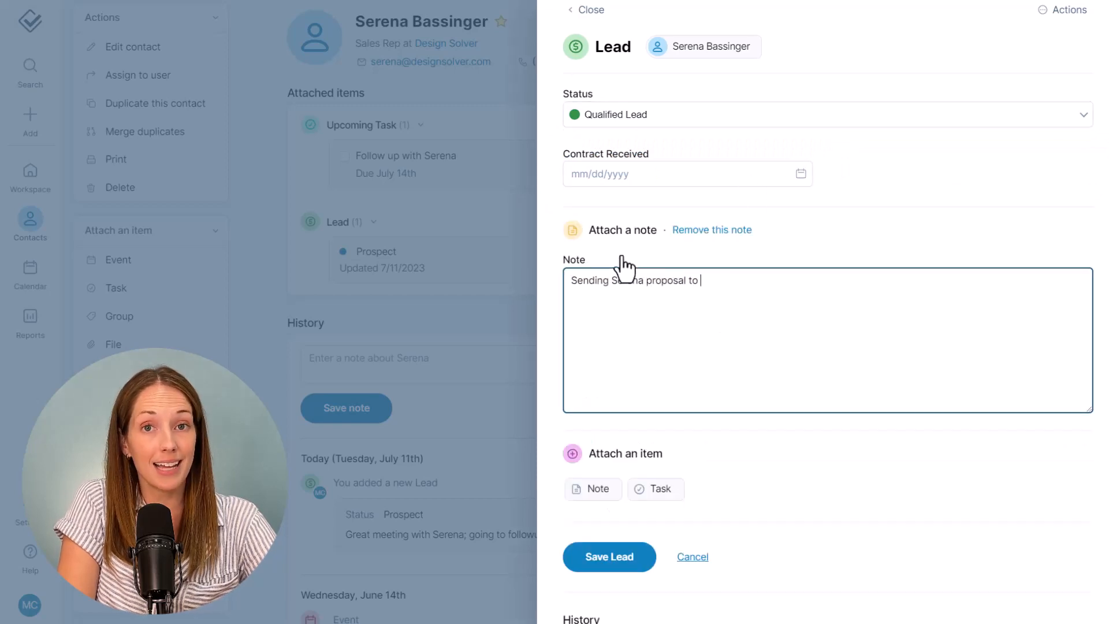
text(close sale; she's meeting with her team lead to finalize)
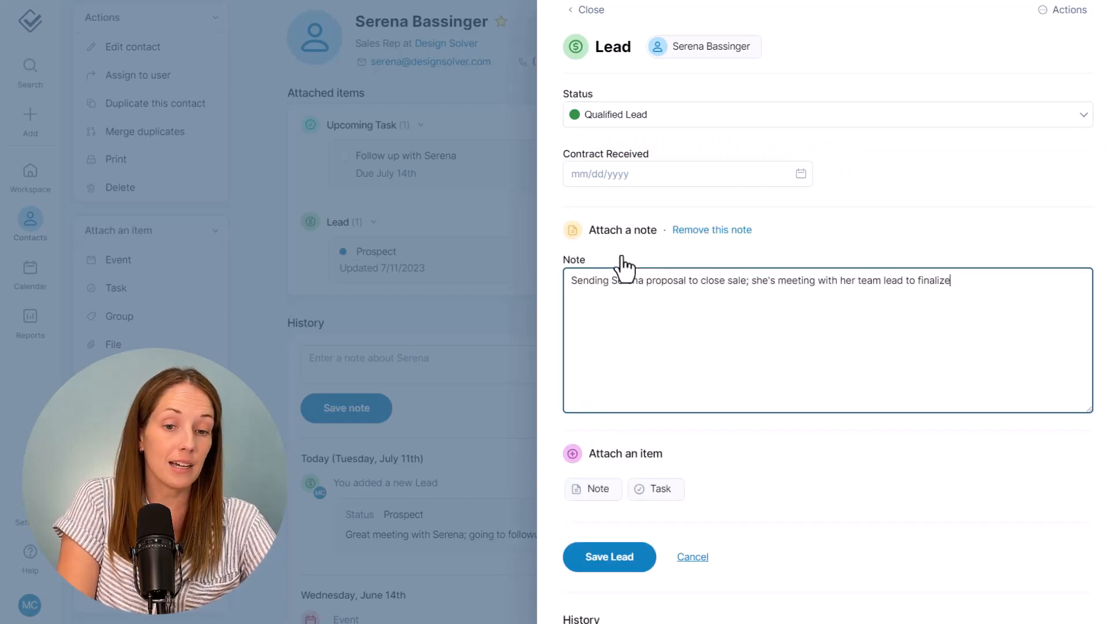
click(609, 556)
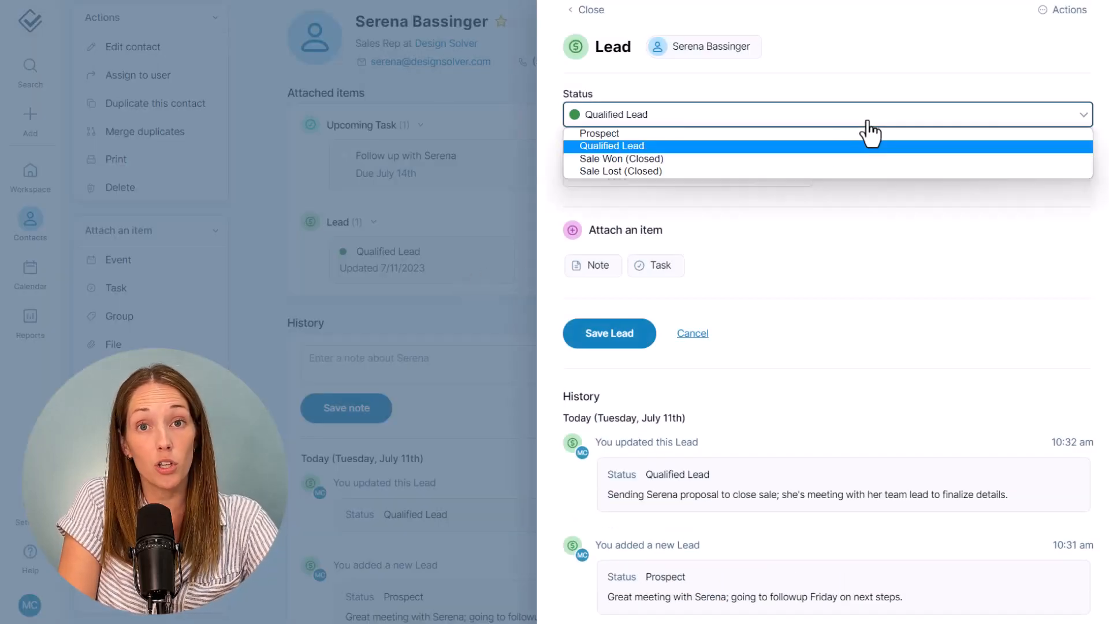
- Close the lead as Sale Won with contract received July 17
click(621, 158)
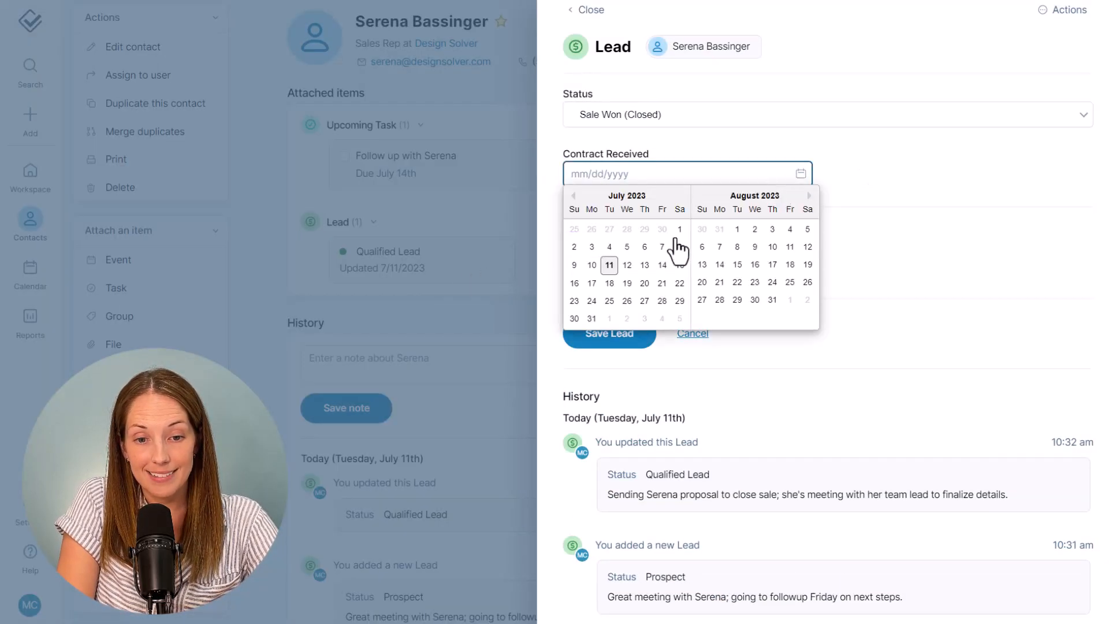
click(591, 283)
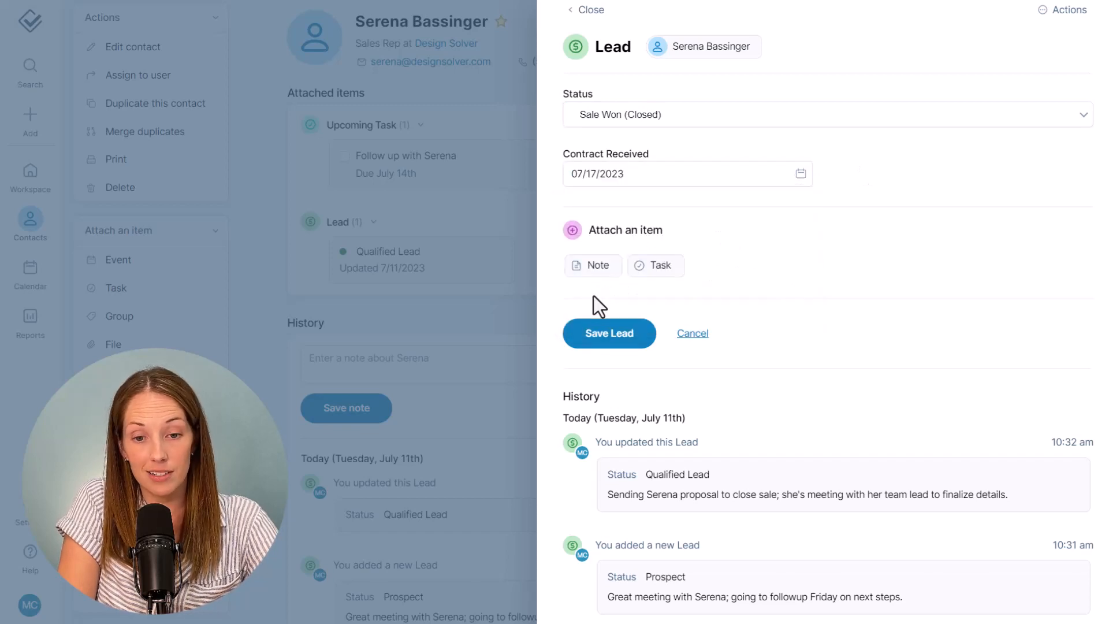
click(609, 333)
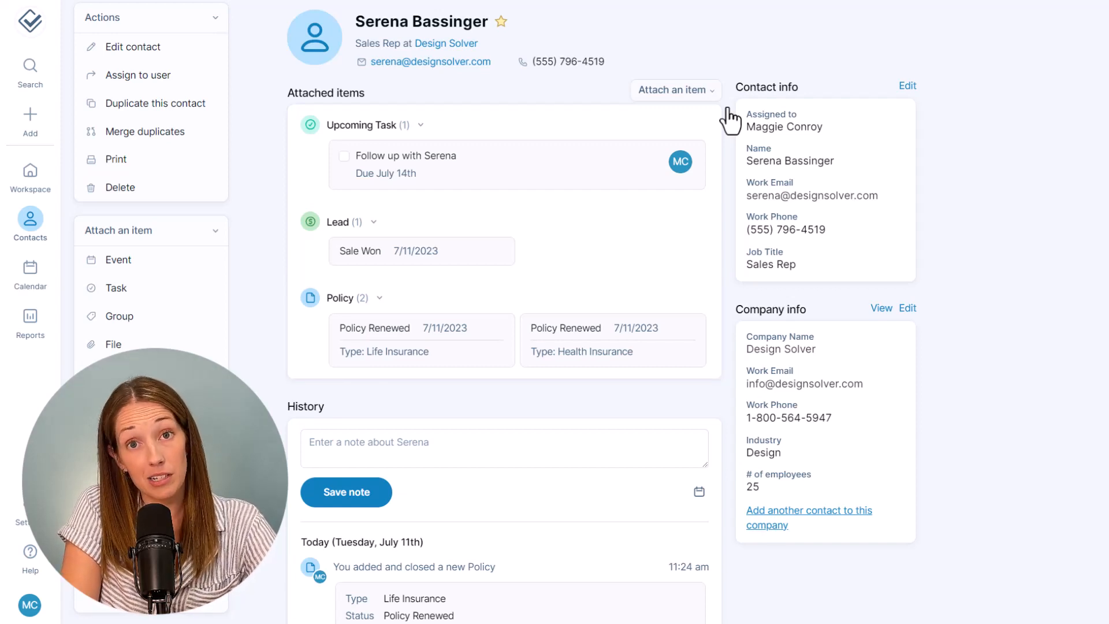
- View the 38 records from the previous SampleImport.csv import and attach a lead to each
click(29, 120)
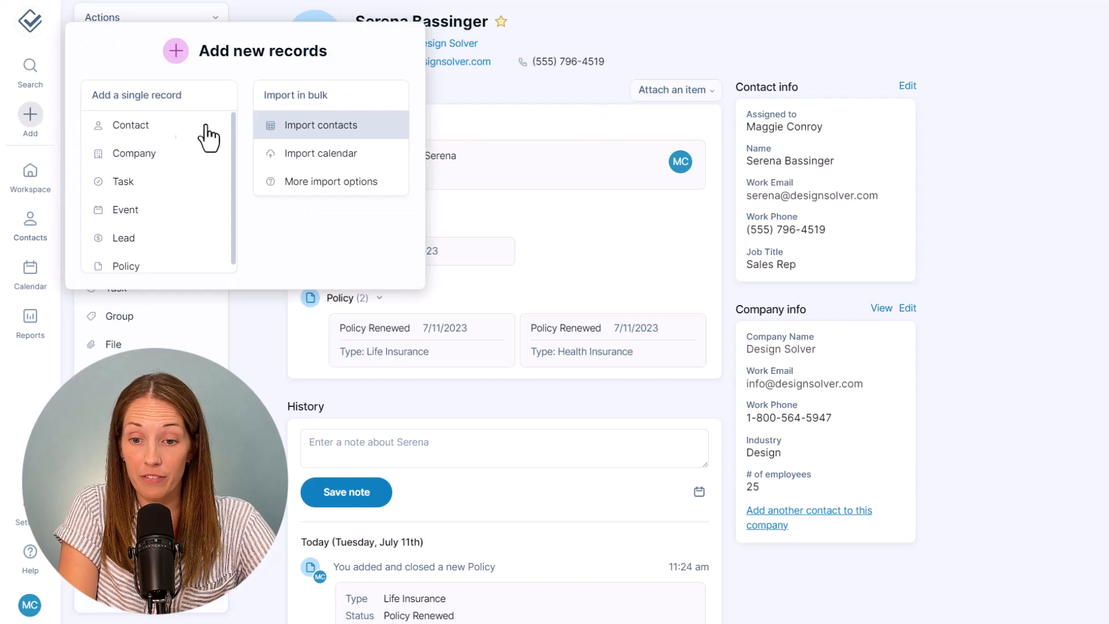
click(320, 125)
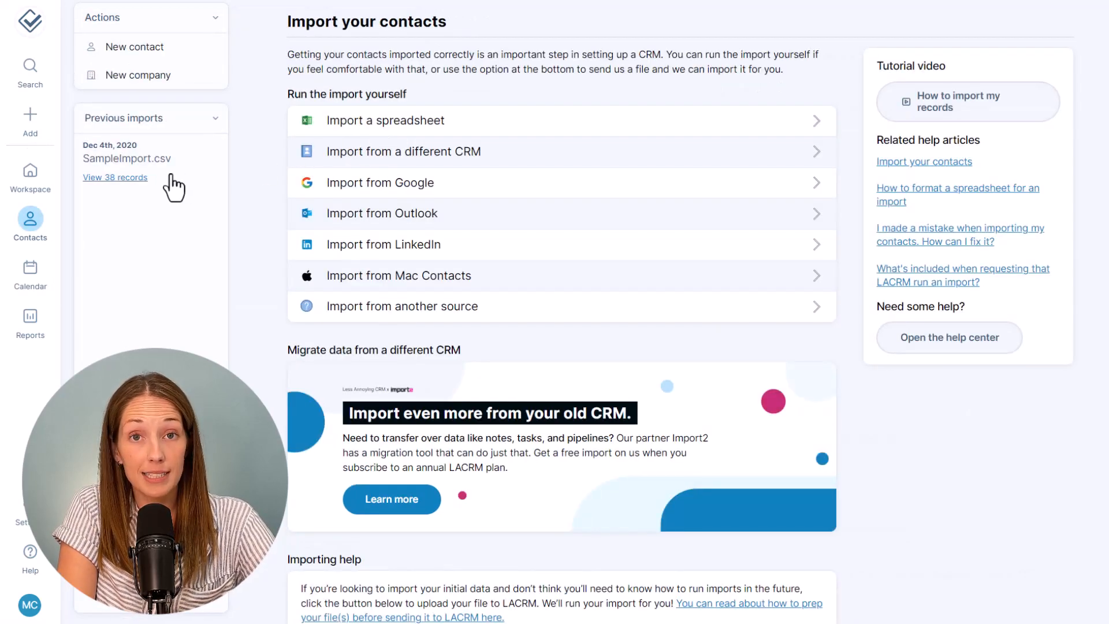
click(114, 177)
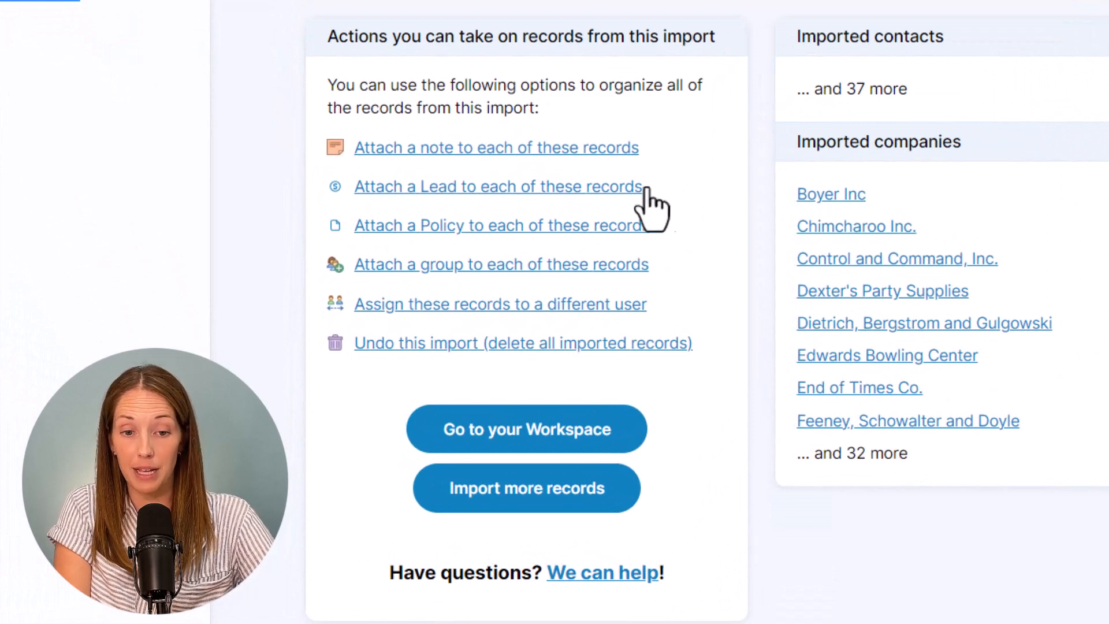
click(496, 186)
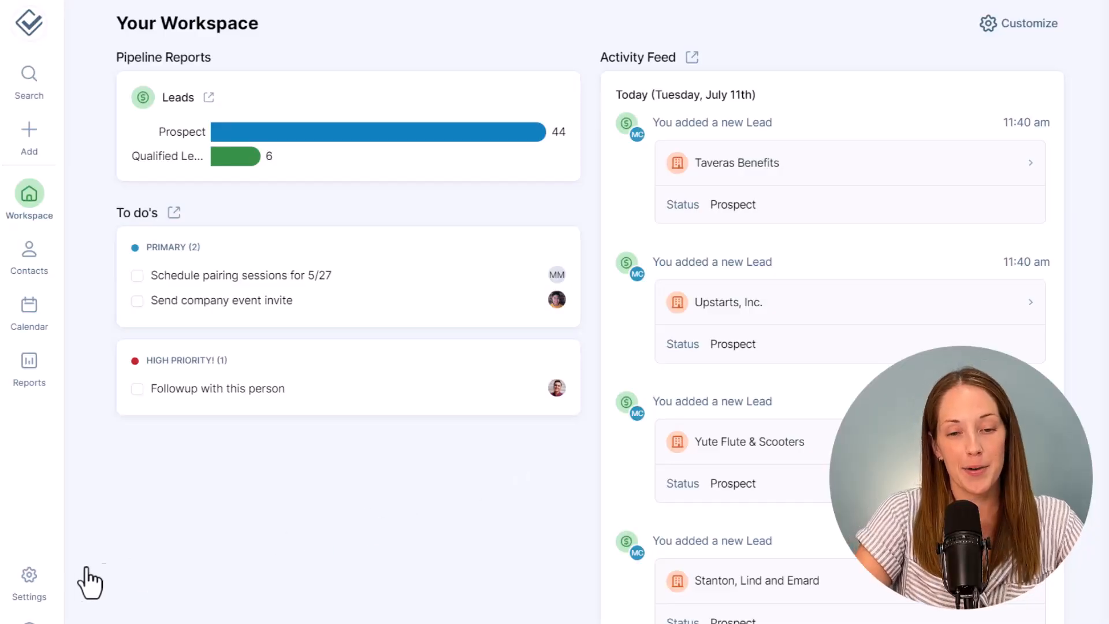
- Go to Settings and the Pipelines page listing the Leads pipeline
click(28, 580)
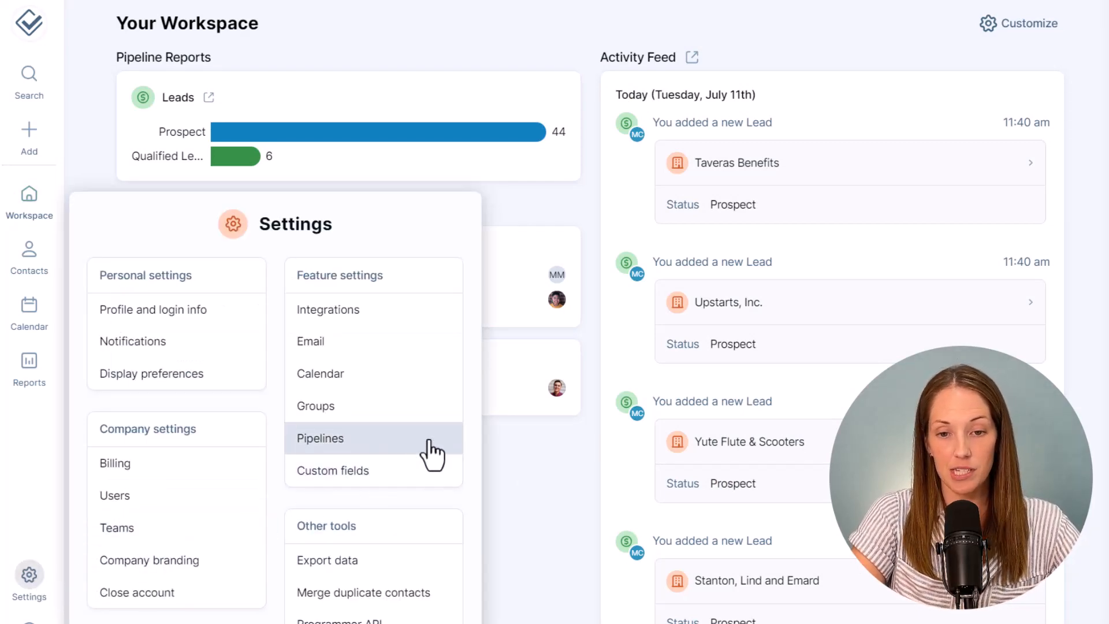
click(319, 438)
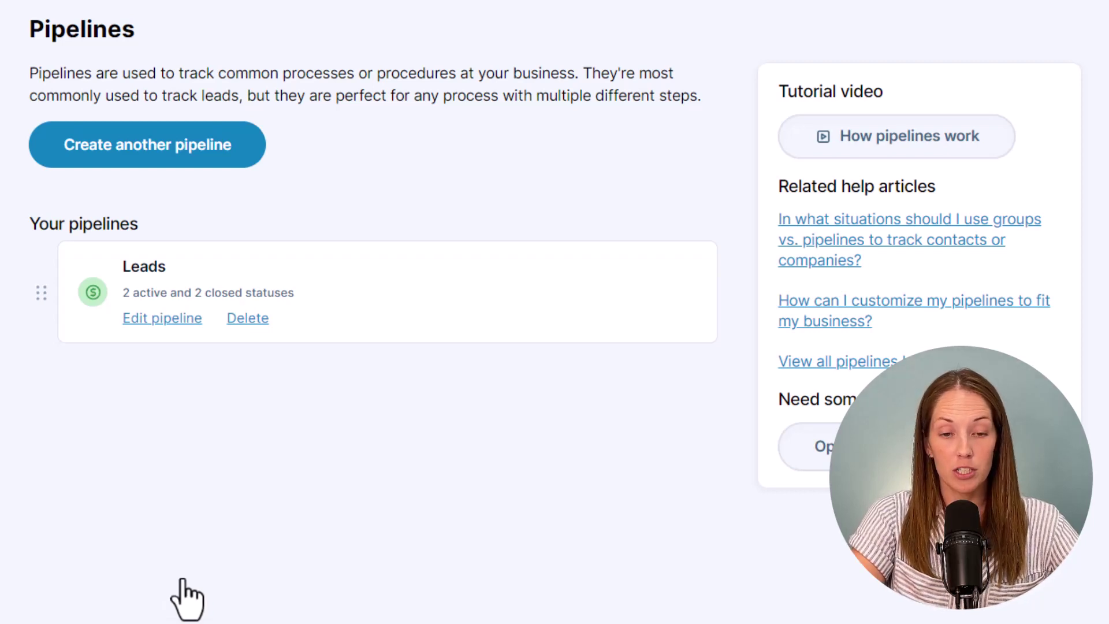
click(147, 145)
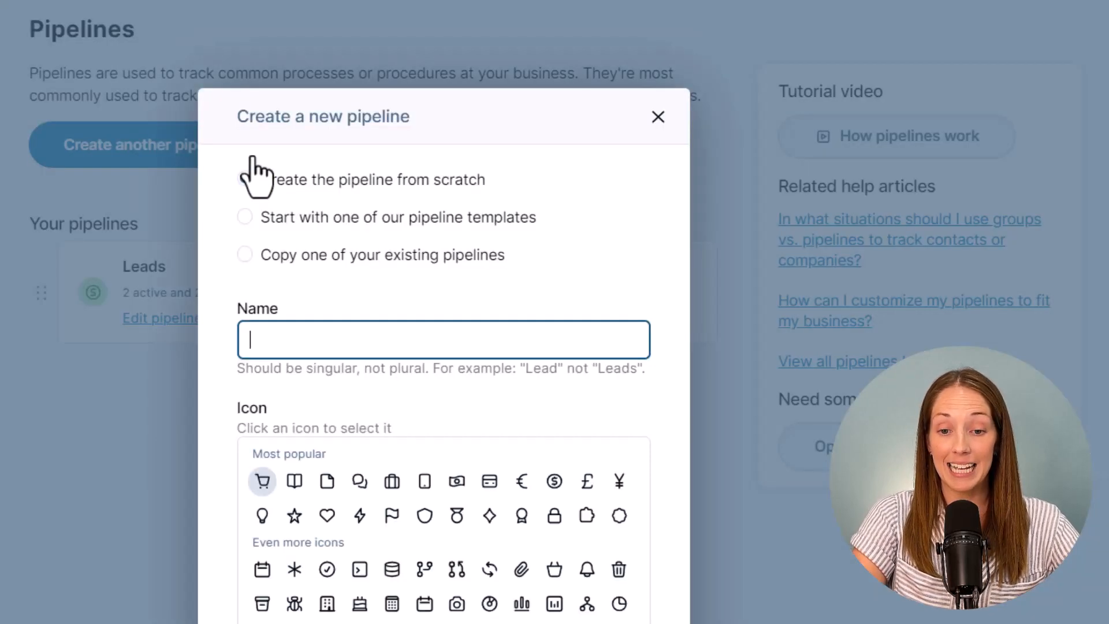
click(244, 218)
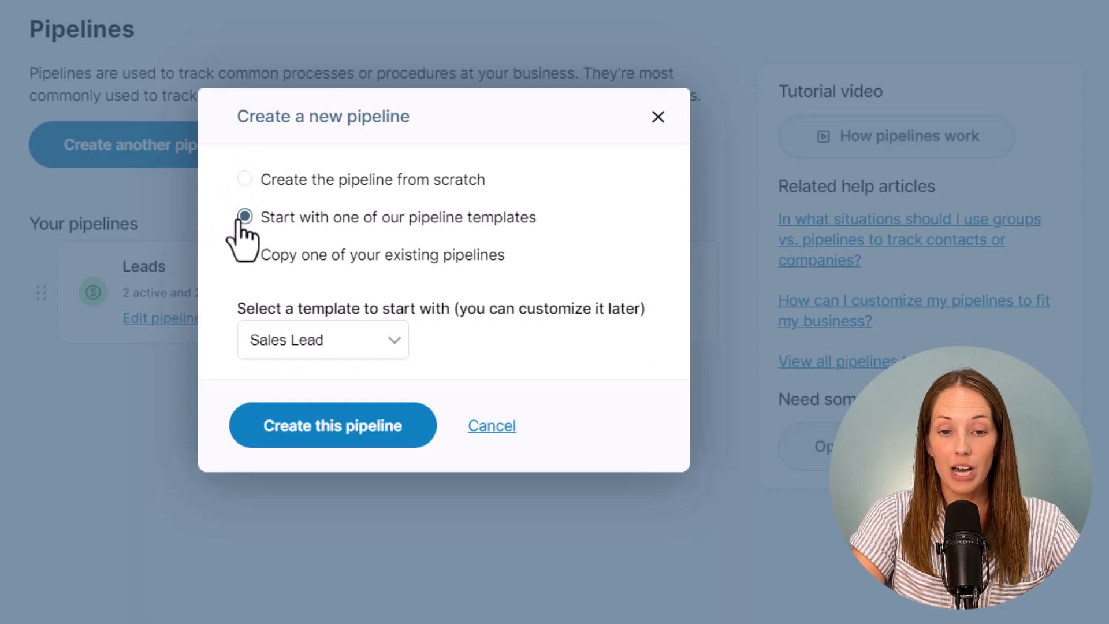
click(322, 340)
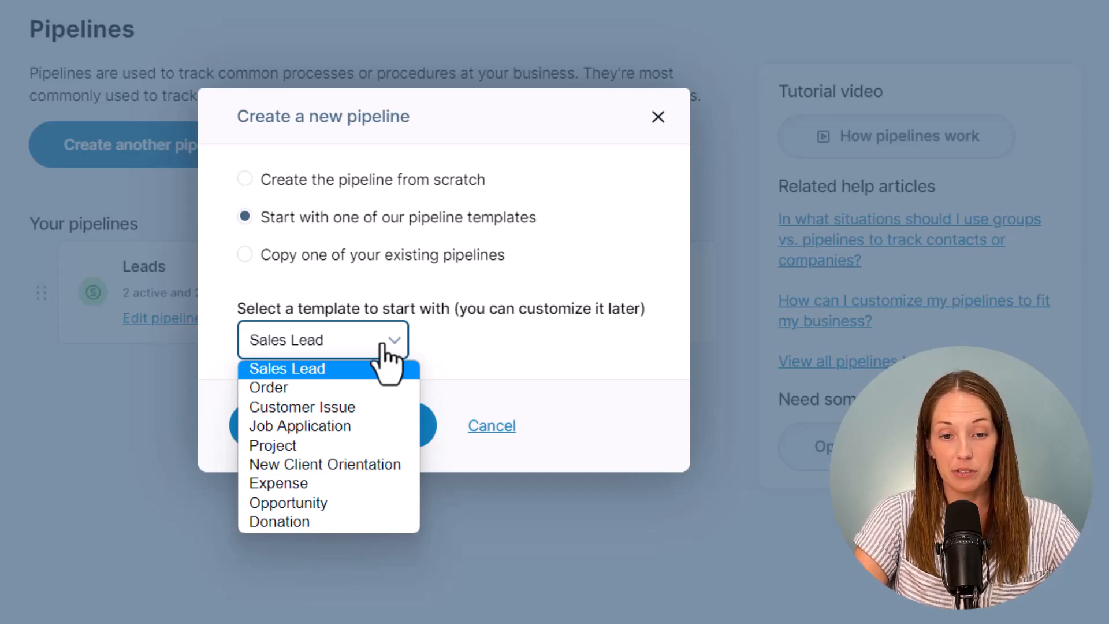
click(287, 368)
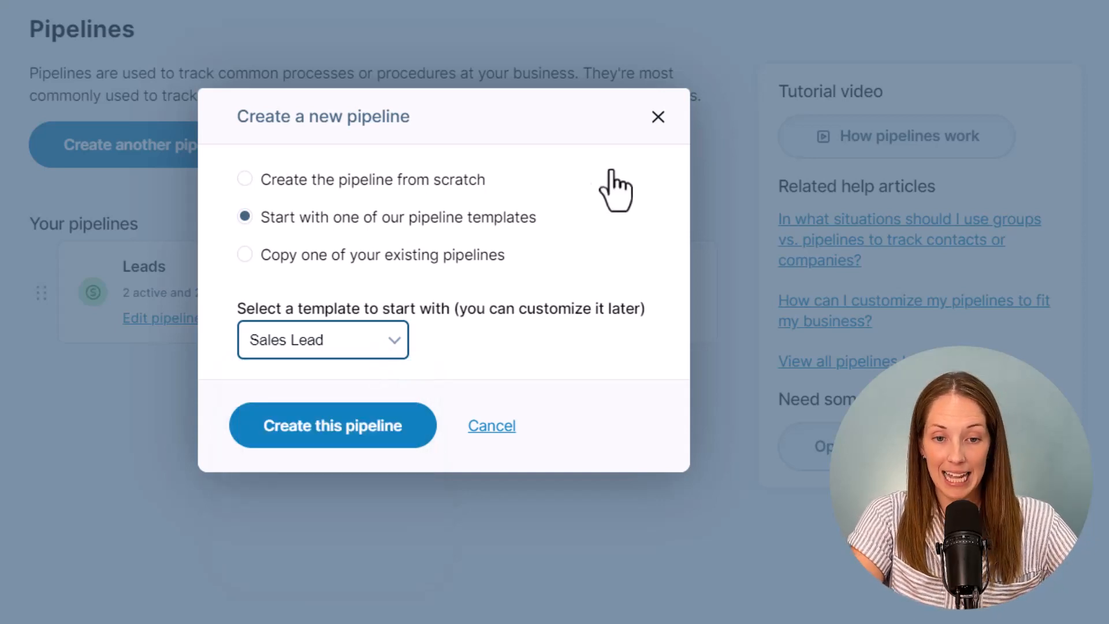
click(657, 117)
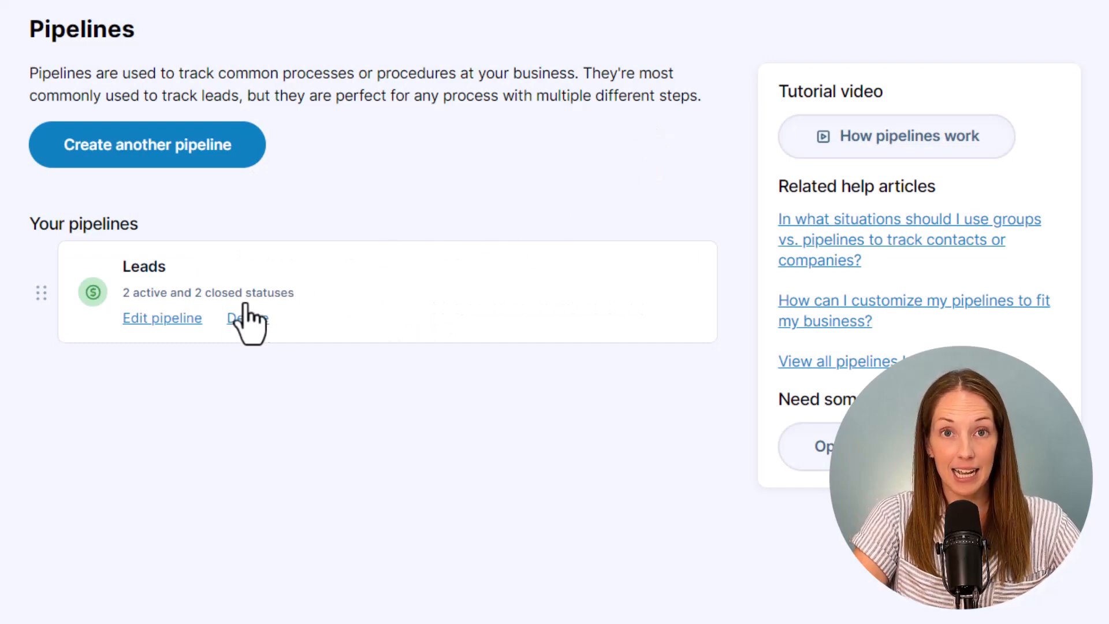
- Edit the Leads pipeline, review its permissions between specific teams and all users, and cancel
click(162, 318)
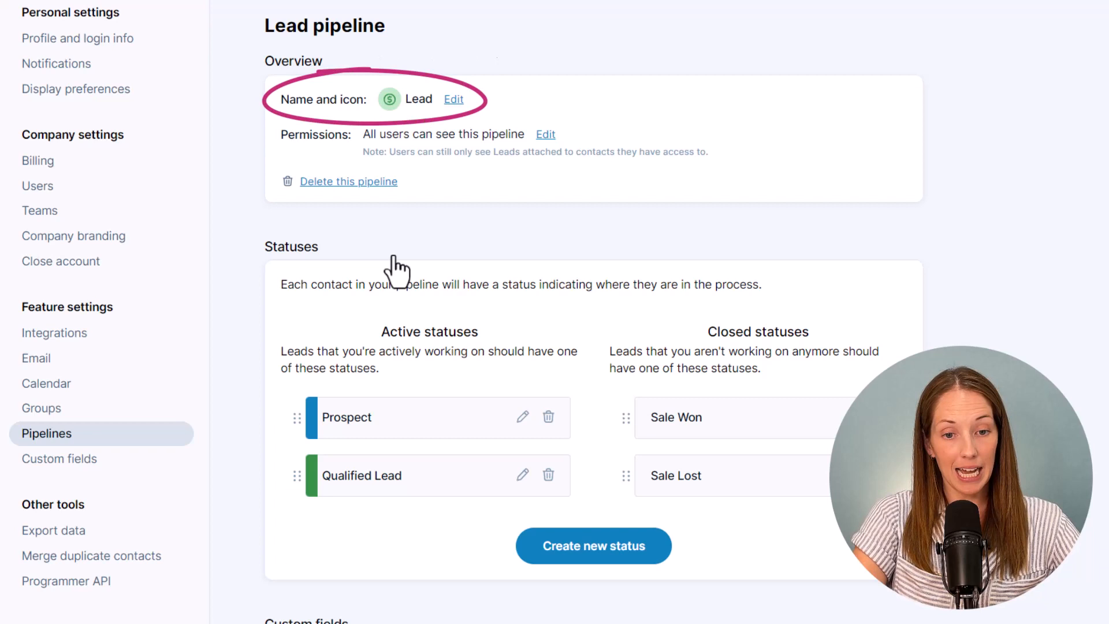
mouse_move(421, 251)
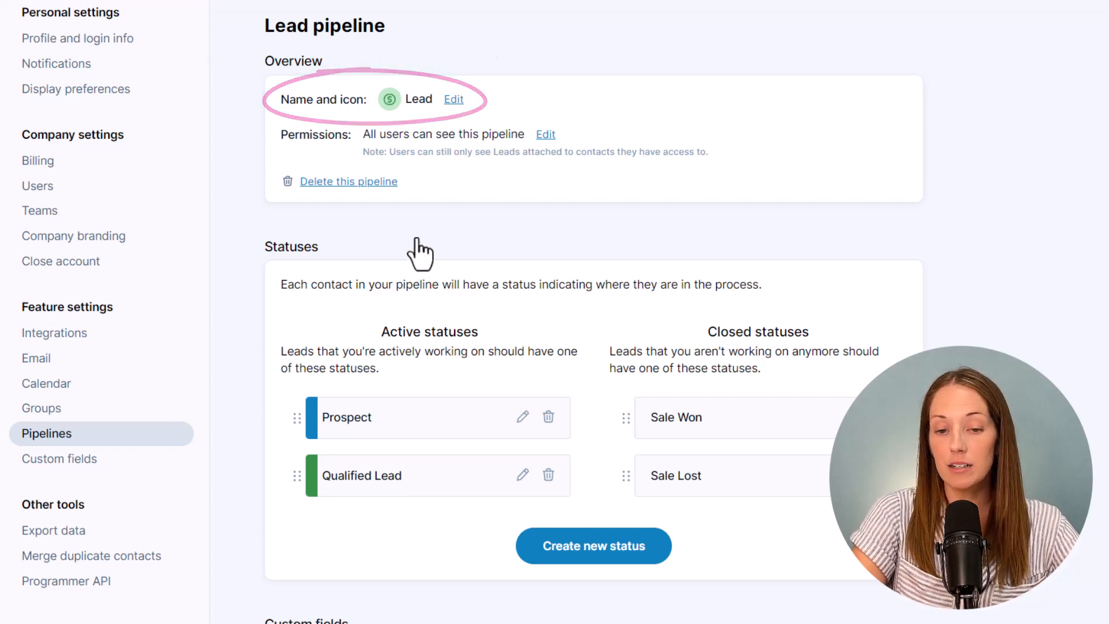
click(546, 133)
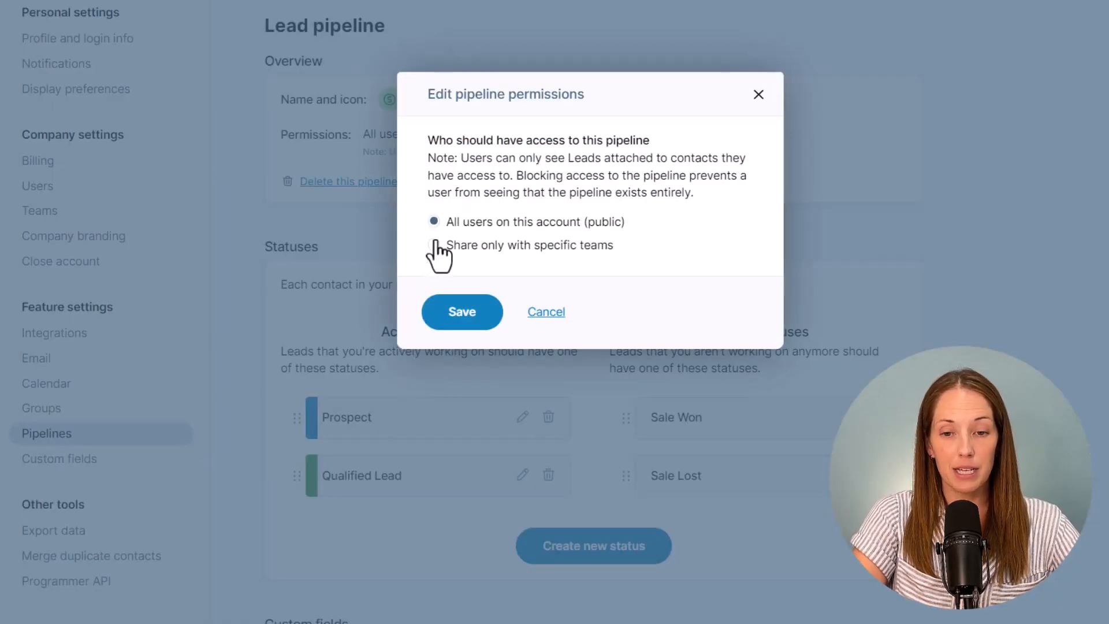
click(434, 245)
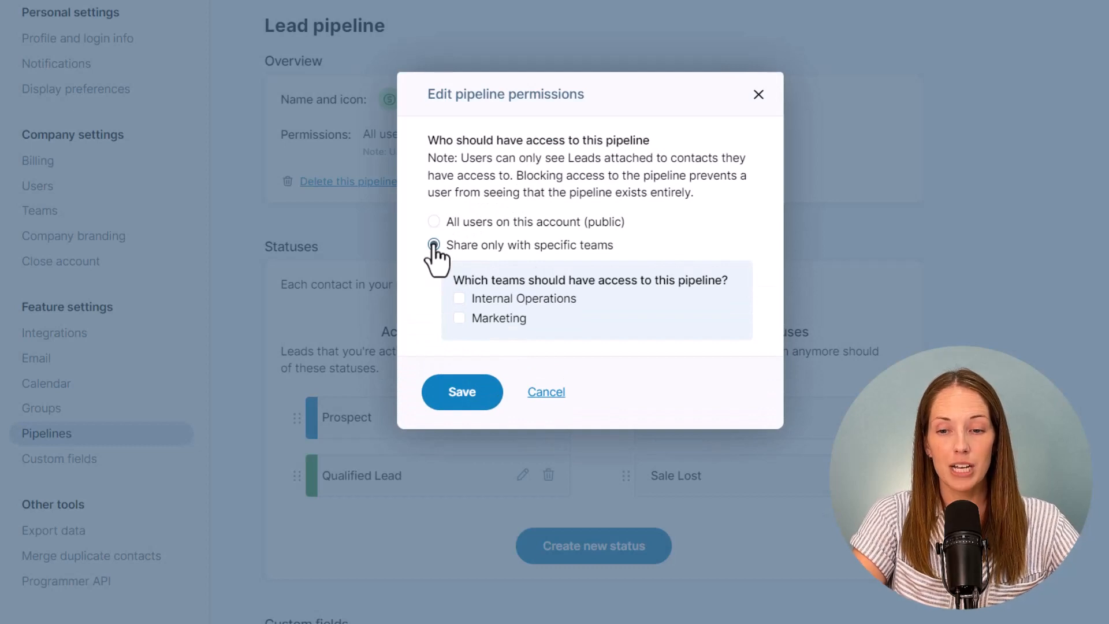
click(434, 221)
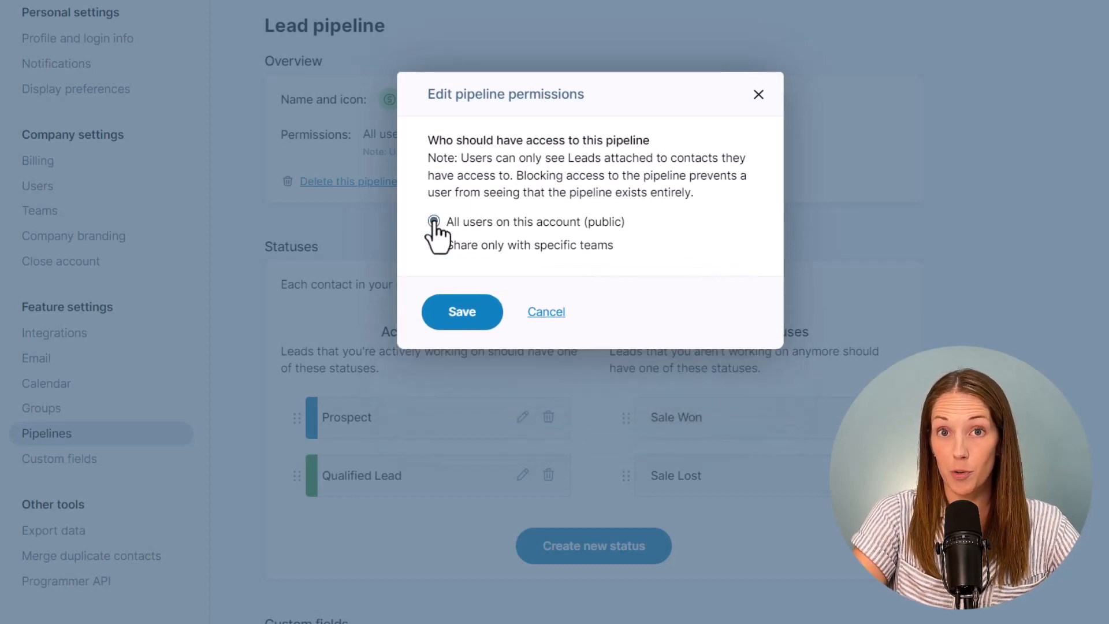
click(462, 311)
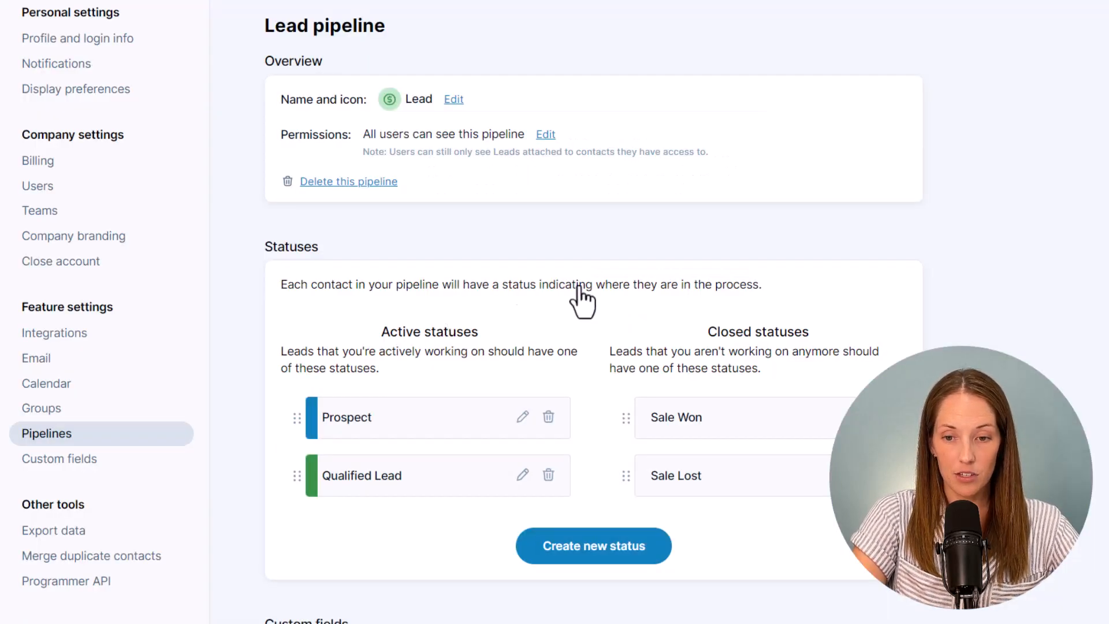
- Create the Appointment Scheduled and Proposal Sent active statuses
scroll(down, 3)
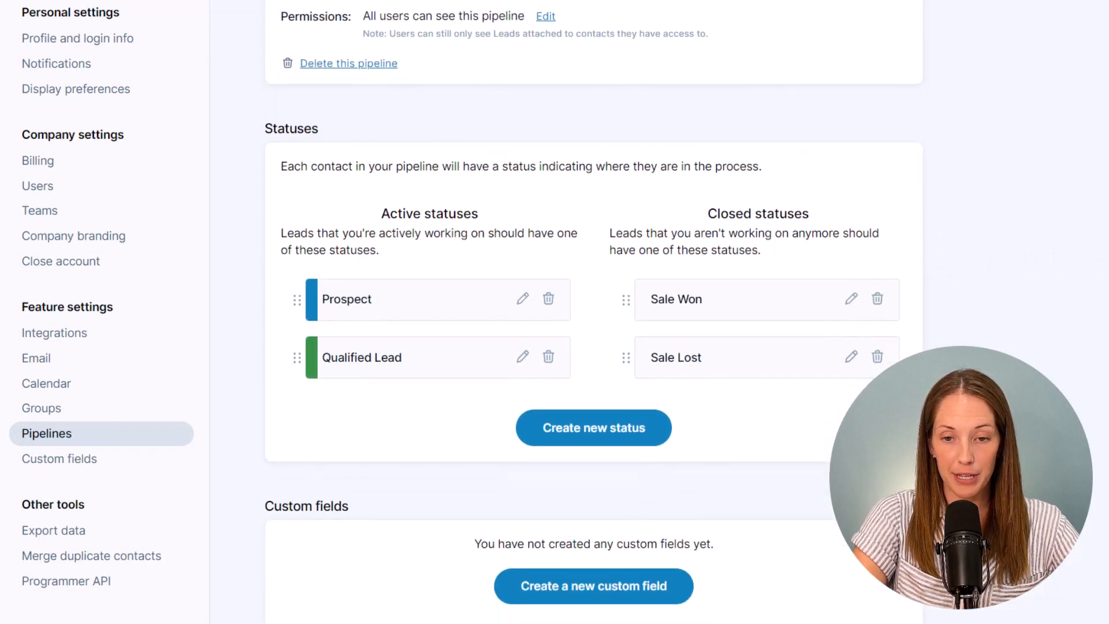
scroll(down, 3)
text(Appoint)
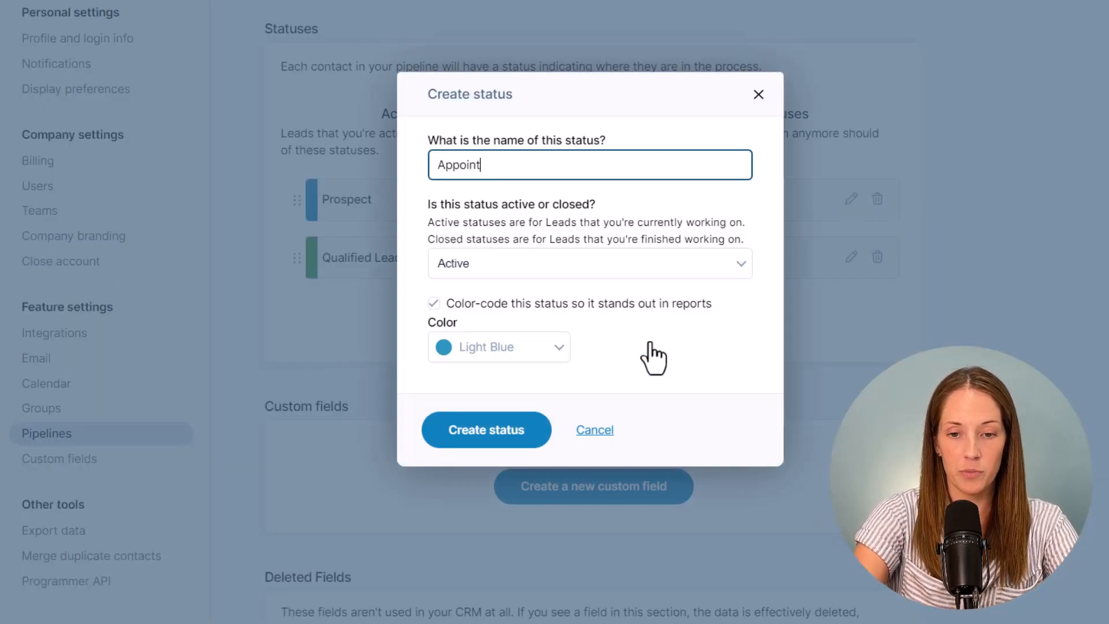
text(ment Scheduled)
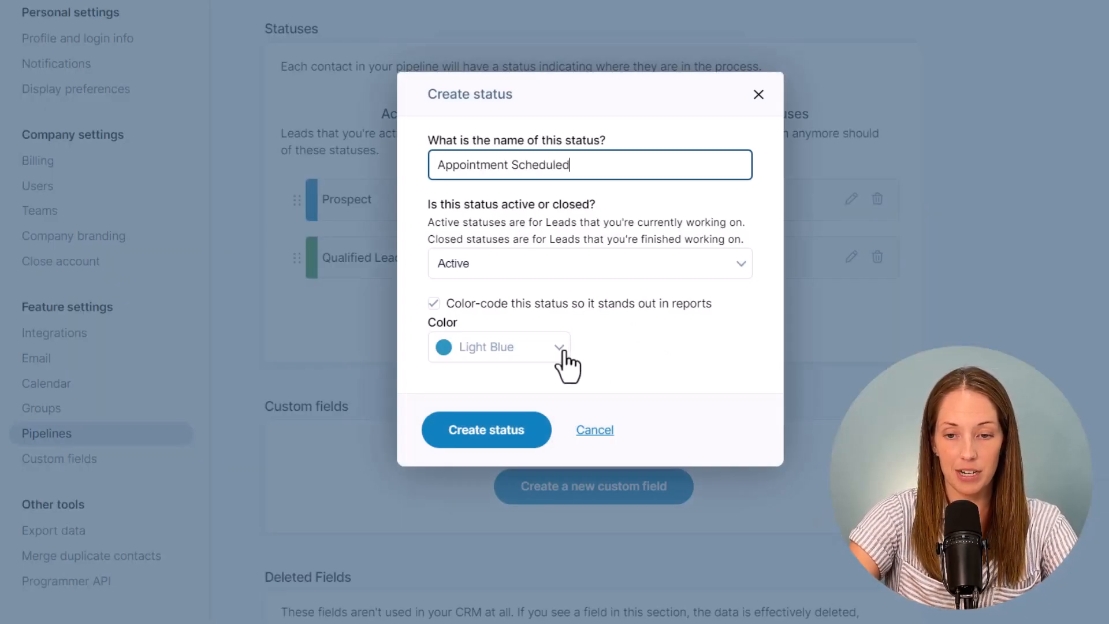
click(486, 429)
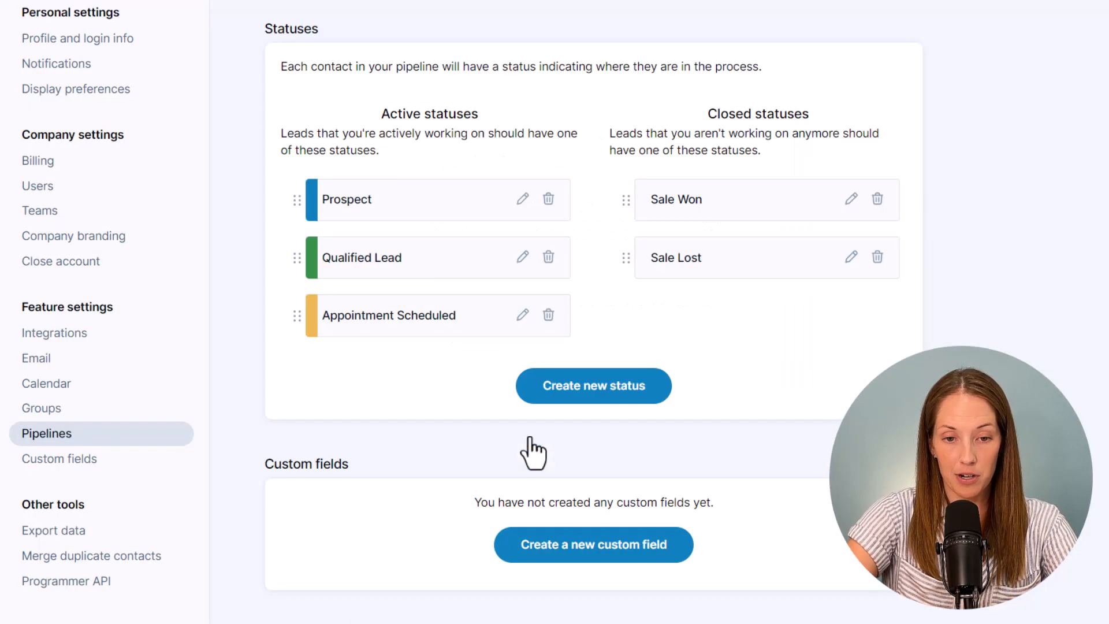
click(593, 385)
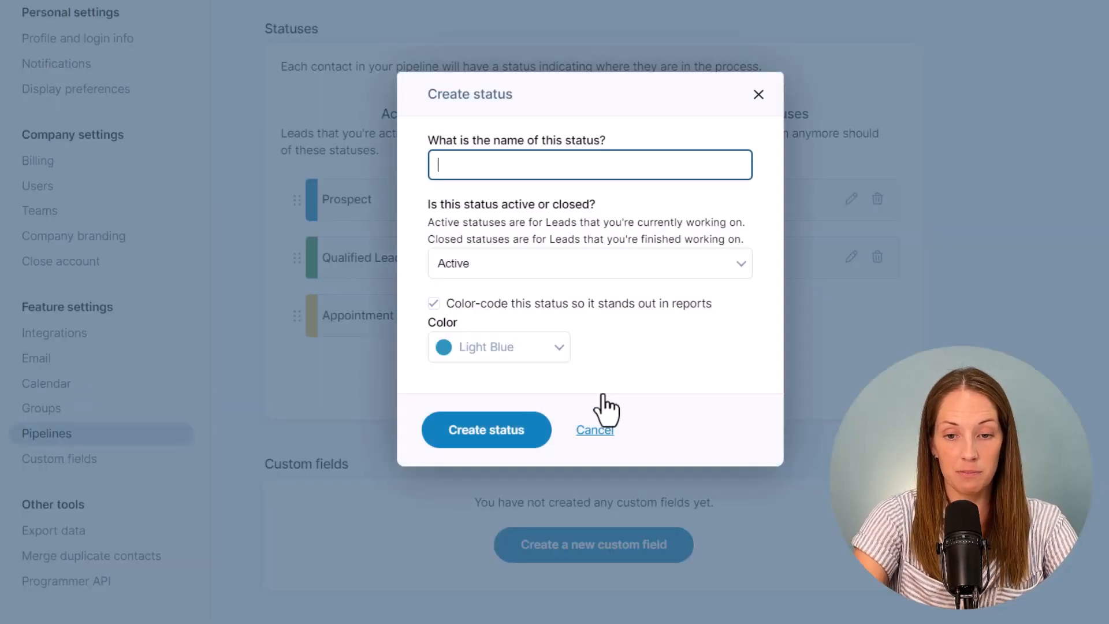
text(Proposal Sent)
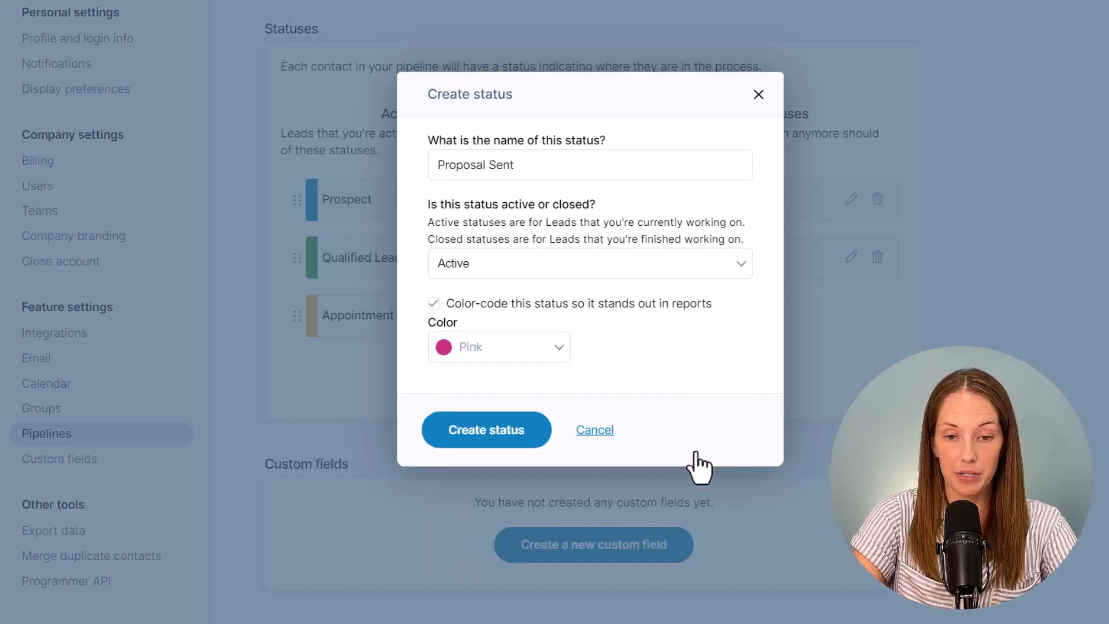
click(486, 429)
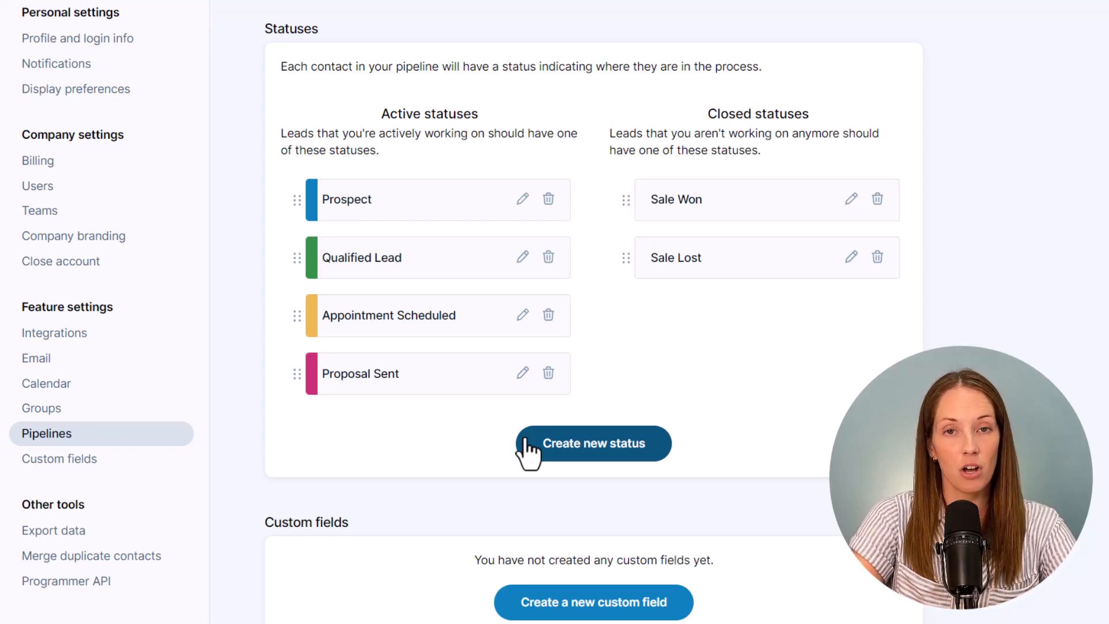
mouse_move(572, 453)
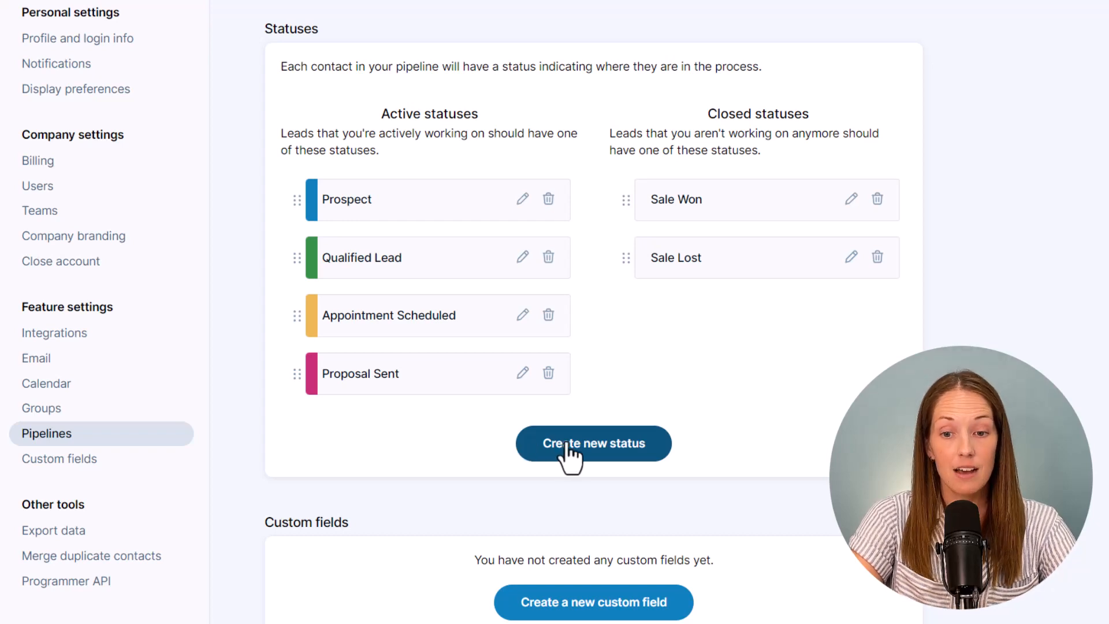
- Create a No for Now closed status in the Lead pipeline
click(593, 443)
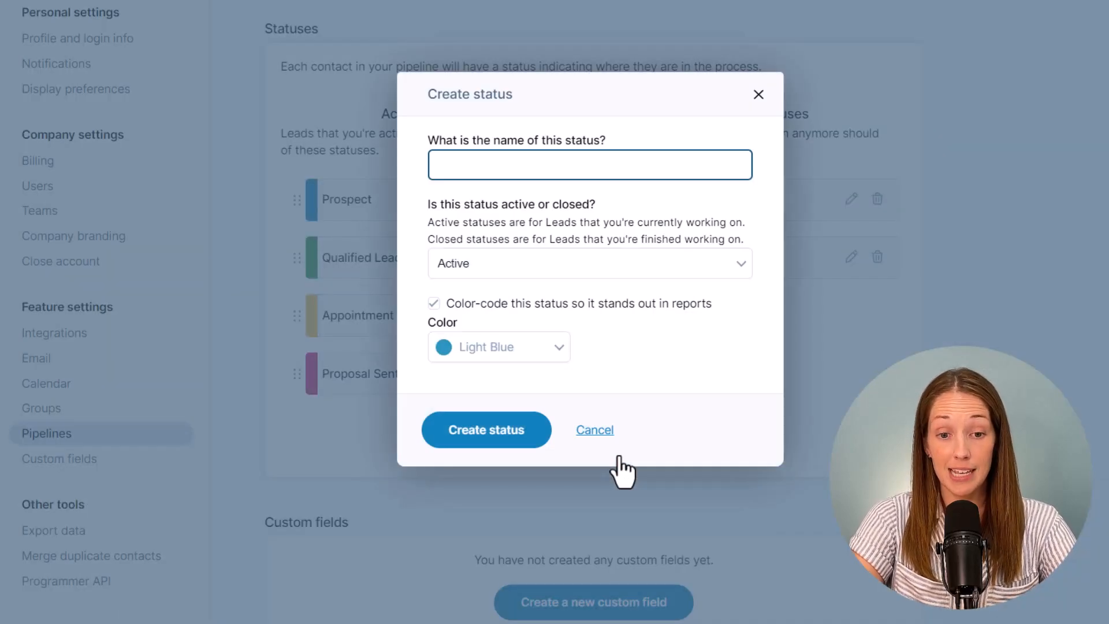
text(No for Now)
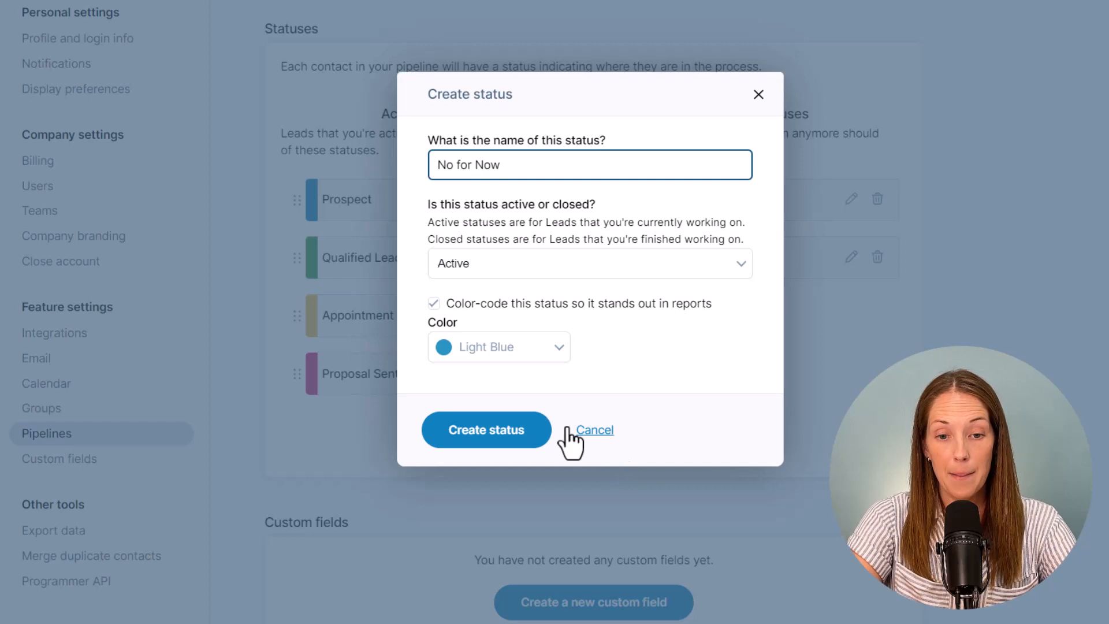
click(485, 429)
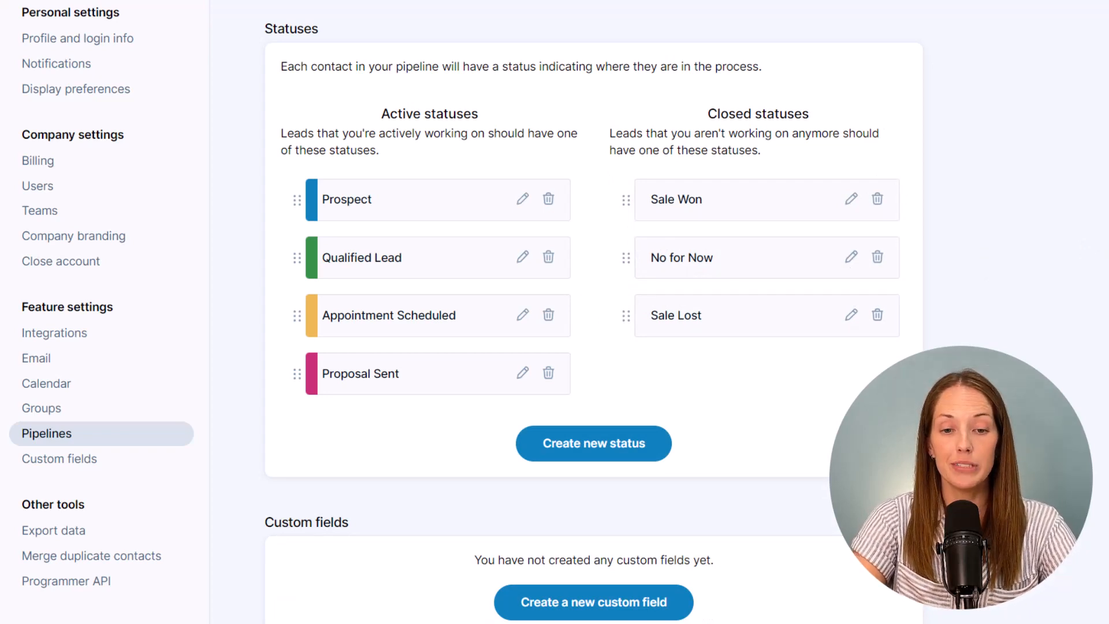
scroll(down, 3)
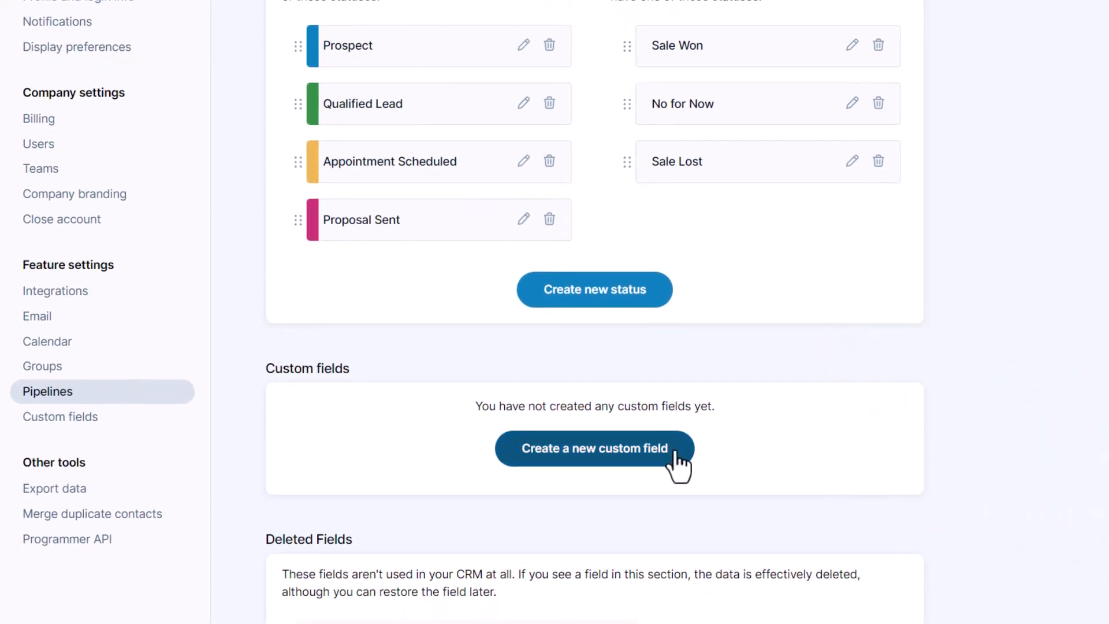
- Create a Source dropdown custom field with Website, Social Media and Referral options
click(594, 448)
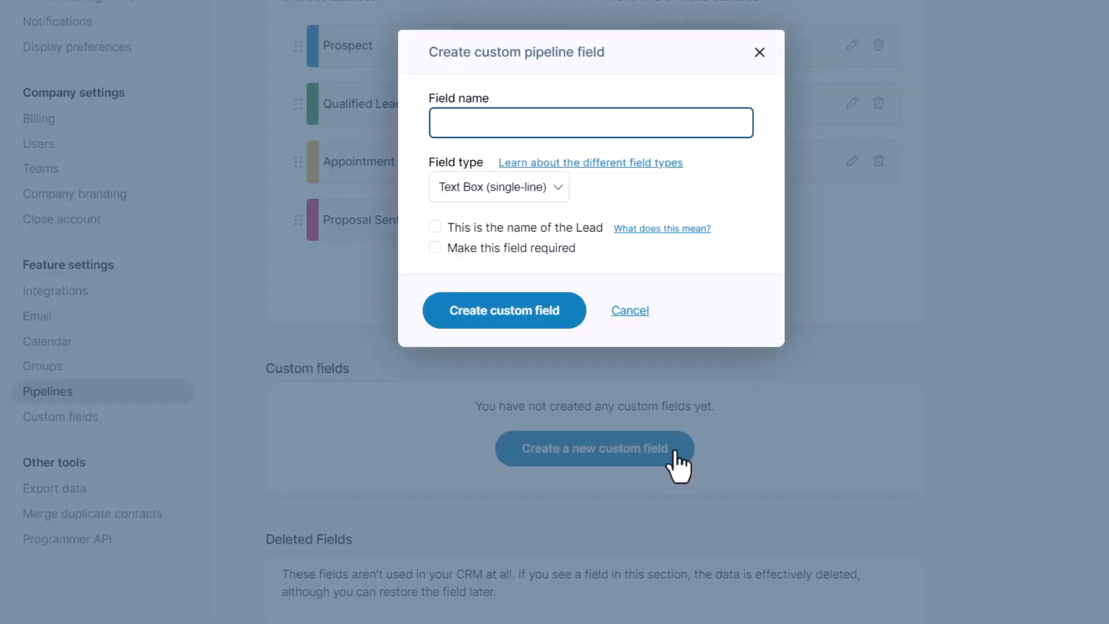
text(Source)
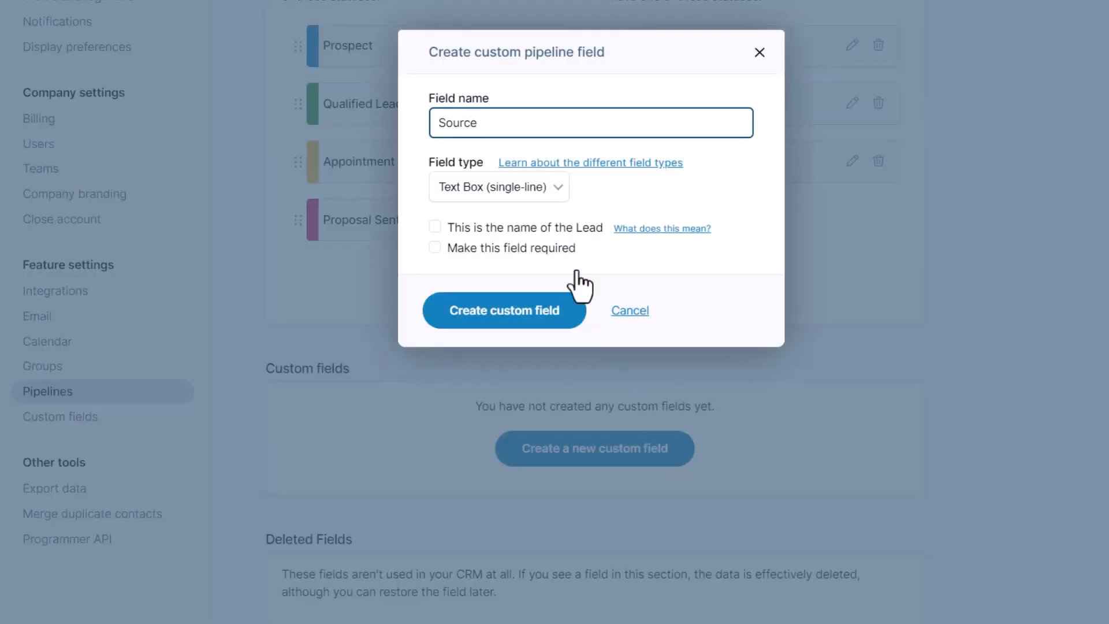
click(497, 187)
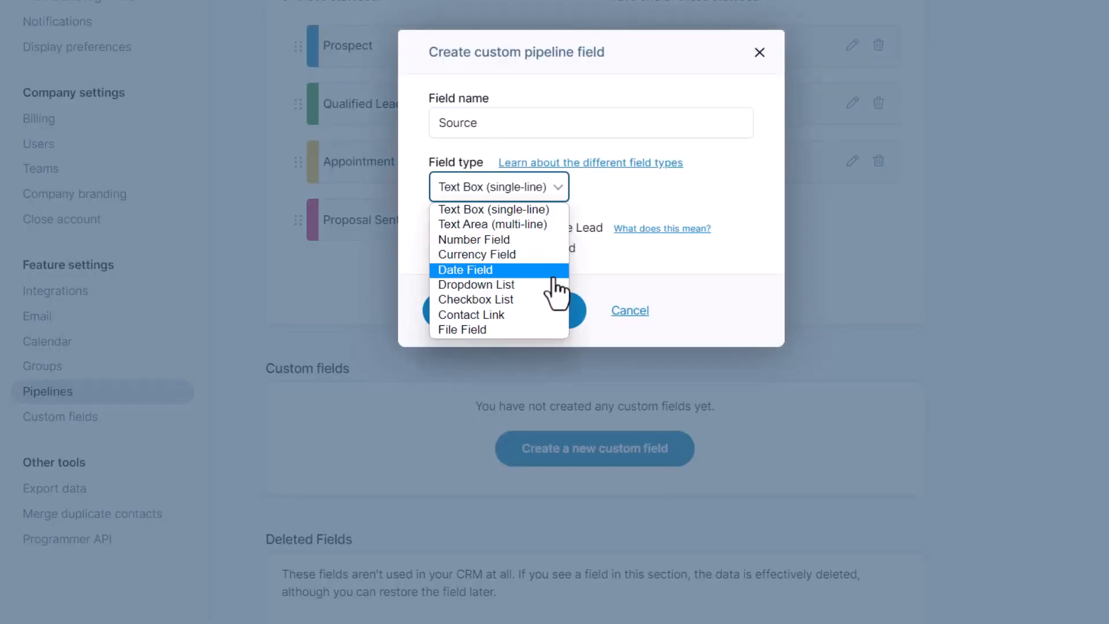
click(476, 284)
text(Referral)
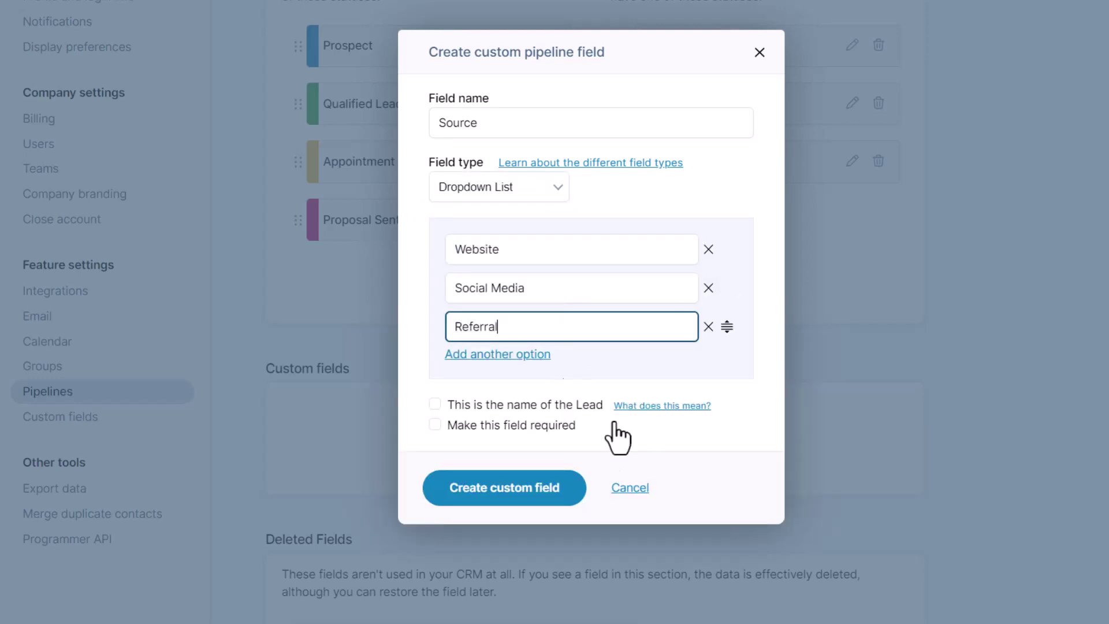
click(503, 488)
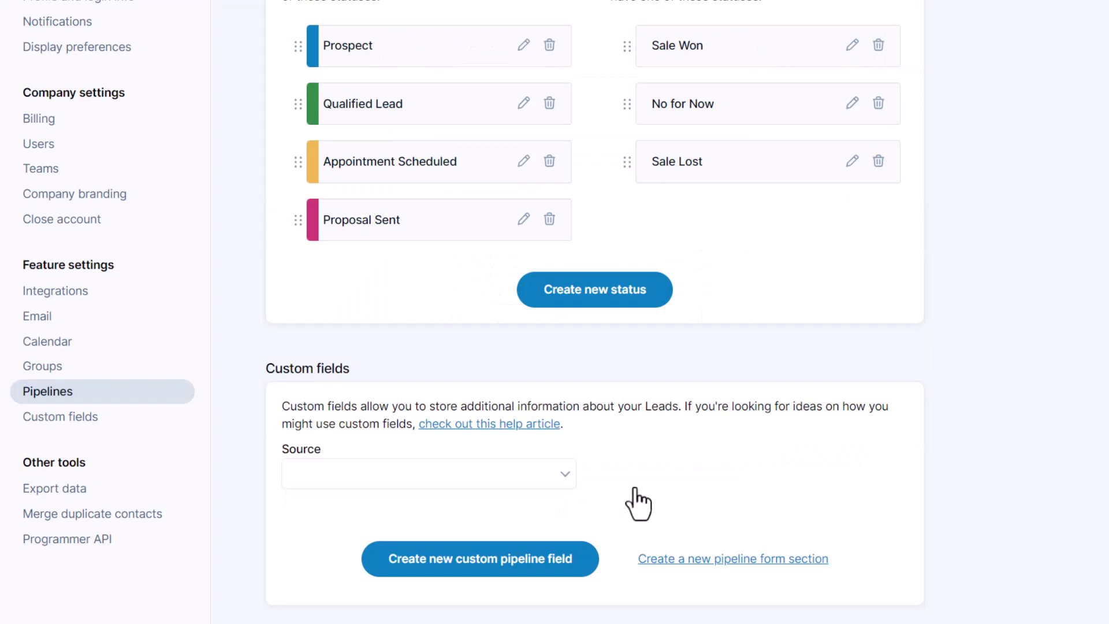
- Create an Interested In checkbox list field with Website Design, Logo/Branding and Other
click(478, 558)
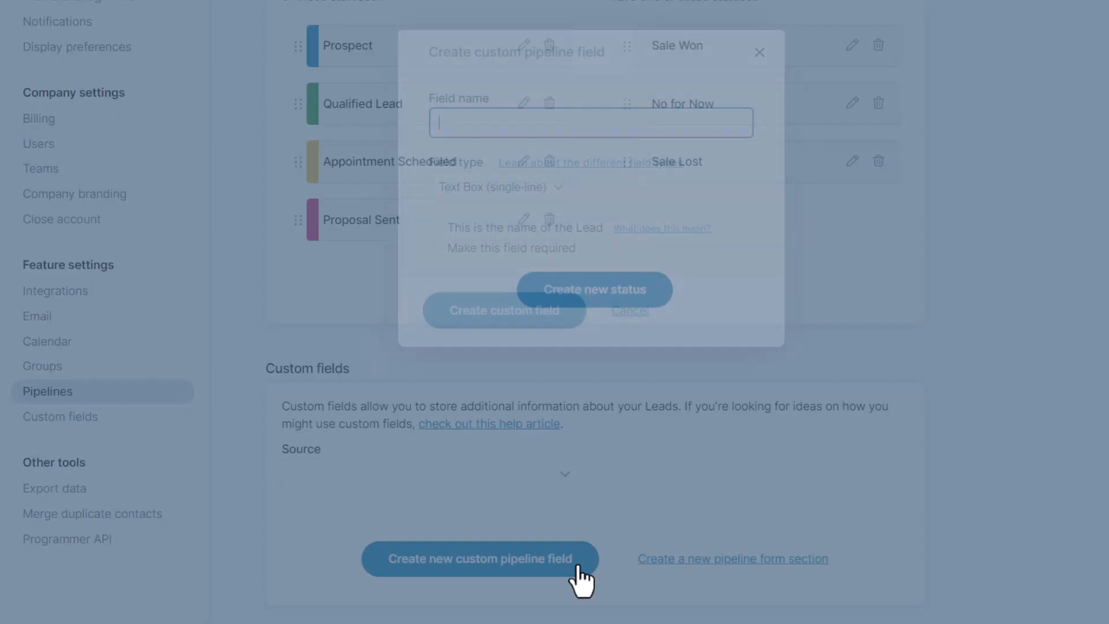
text(Interested In)
text(Other)
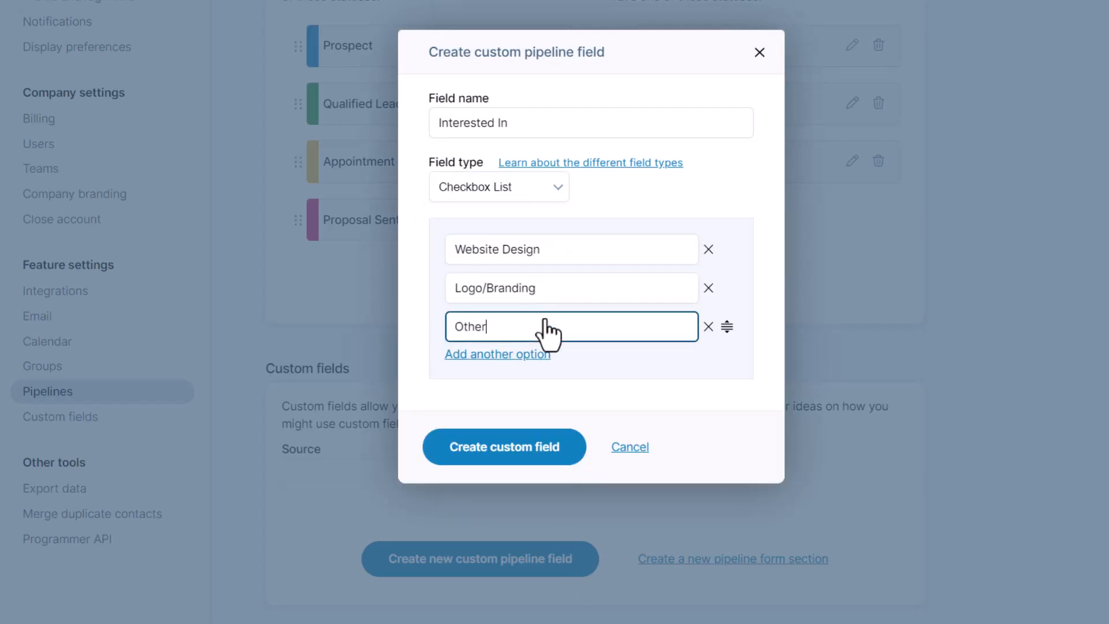
click(504, 446)
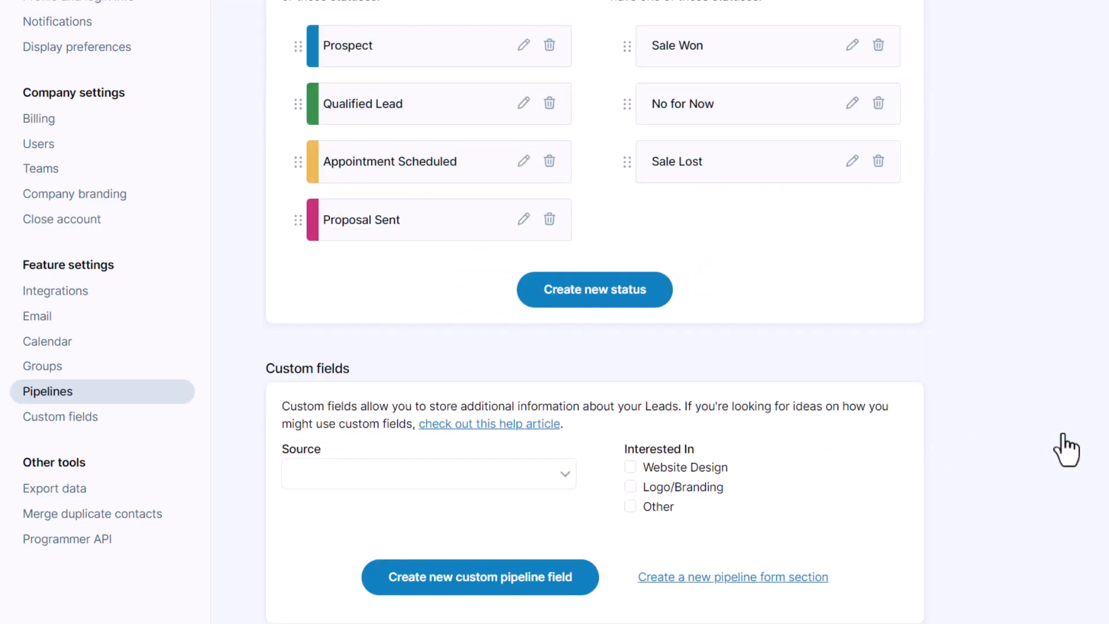
scroll(up, 3)
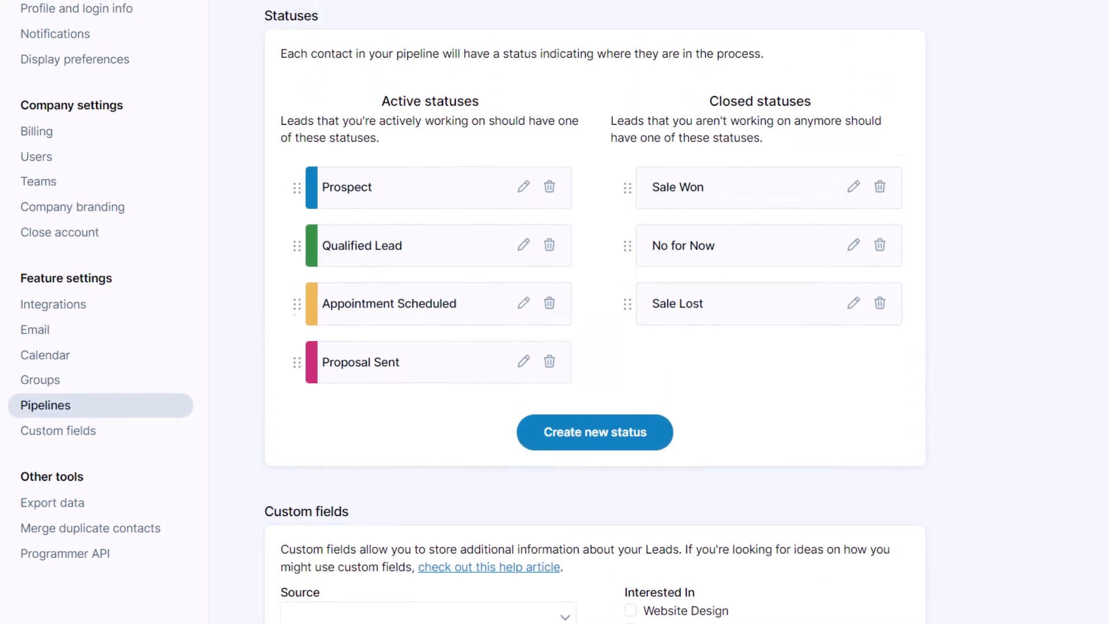
scroll(up, 3)
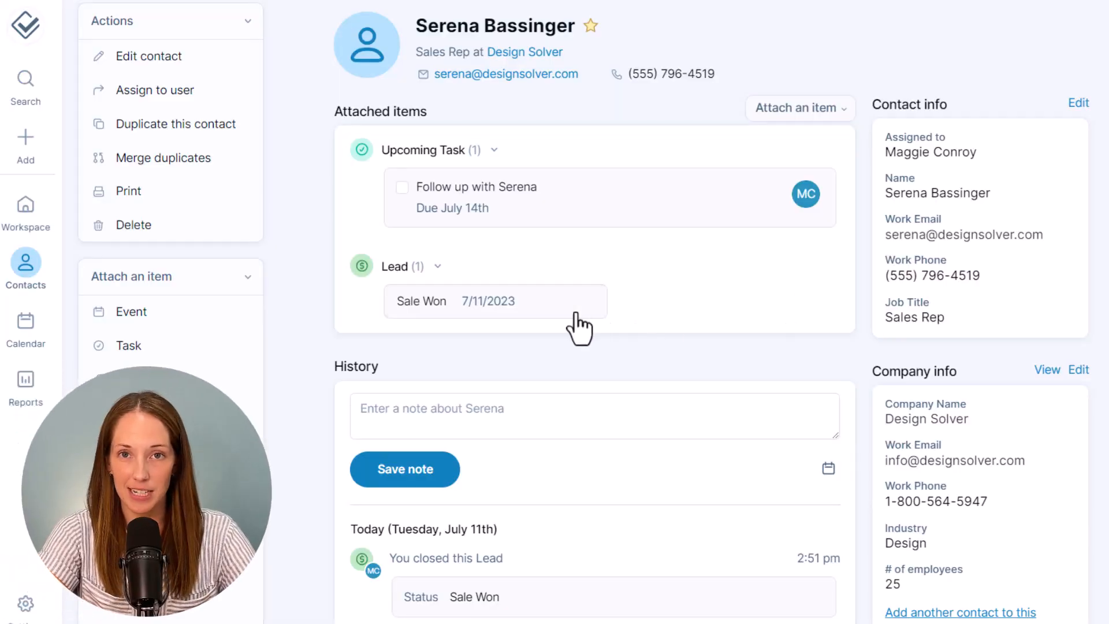
click(495, 301)
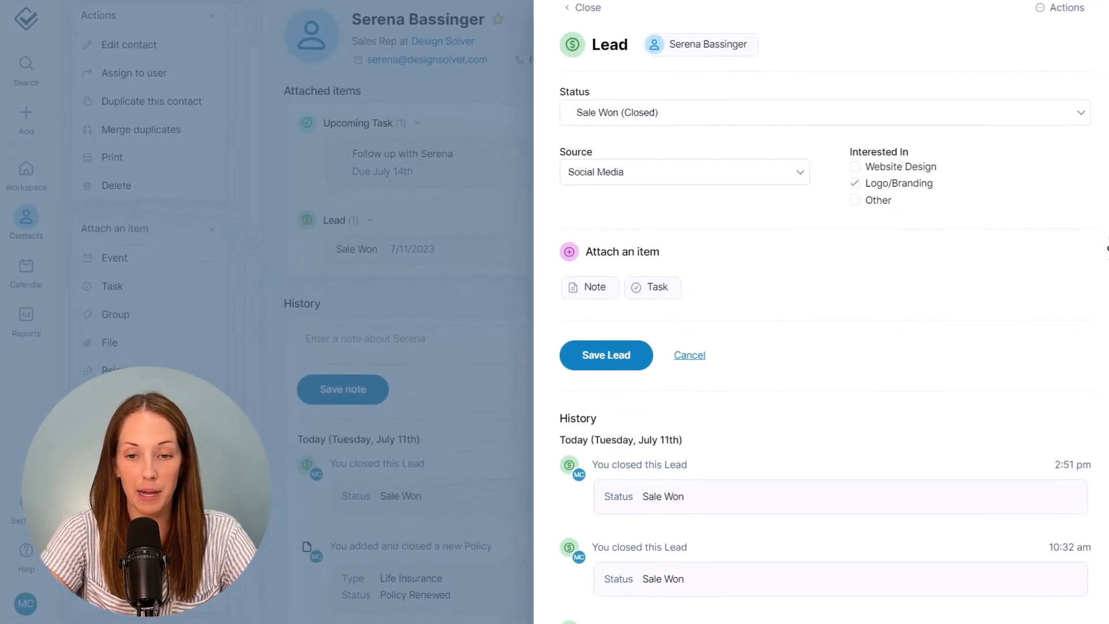
scroll(down, 3)
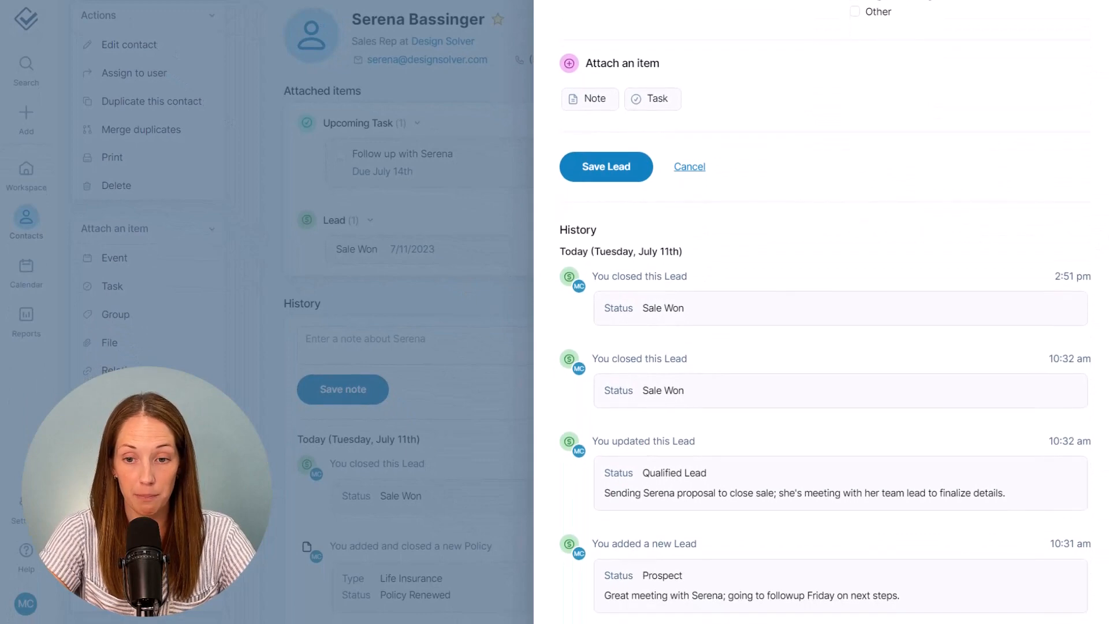
click(688, 166)
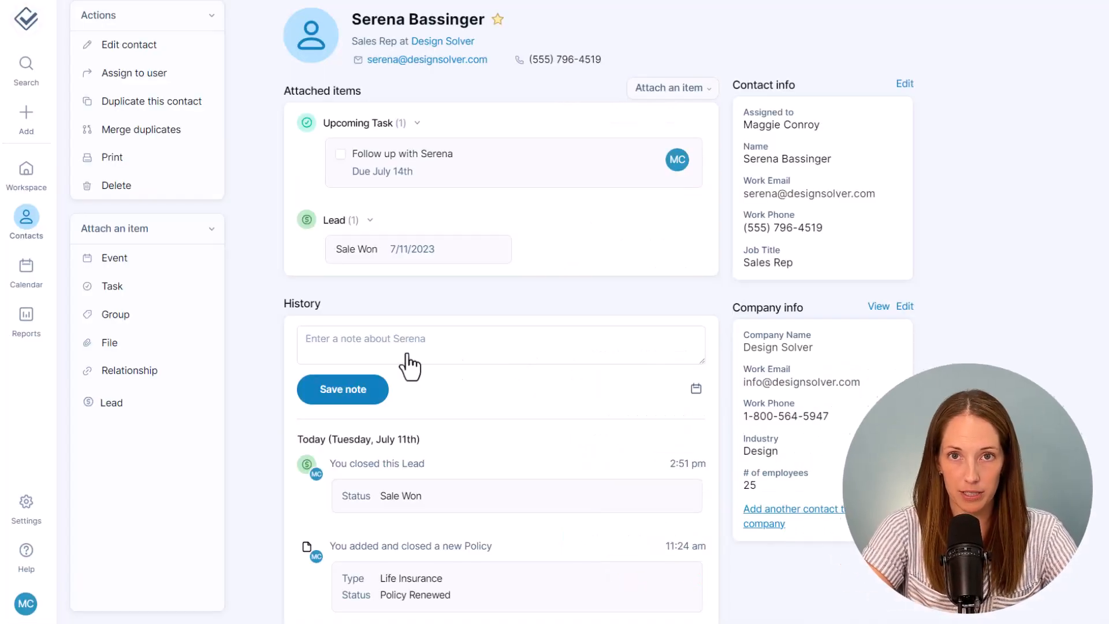
click(25, 318)
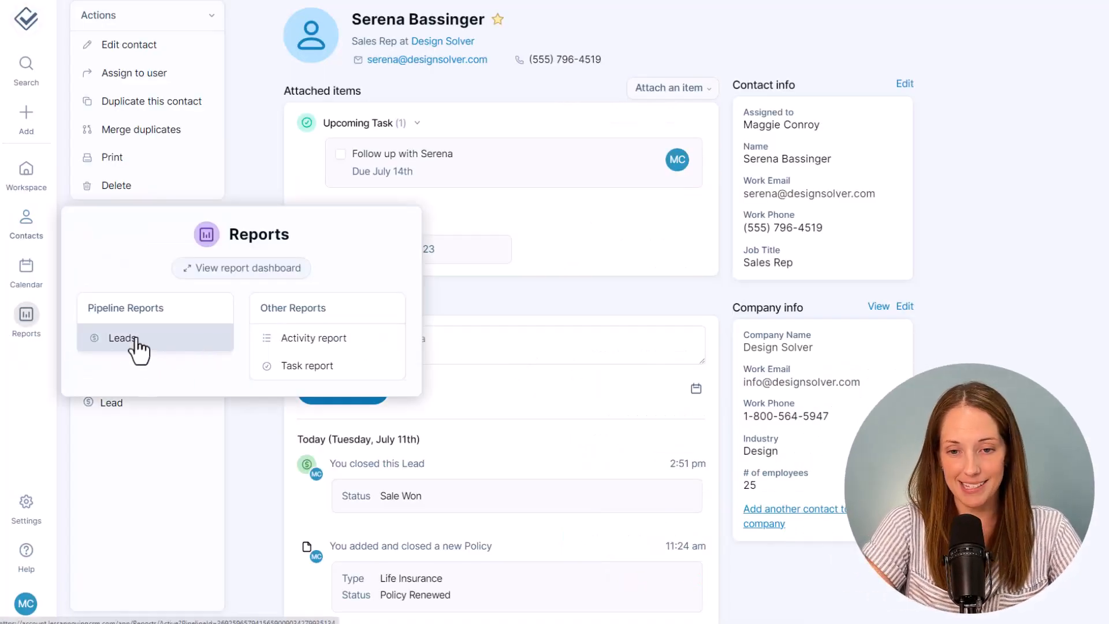
click(121, 338)
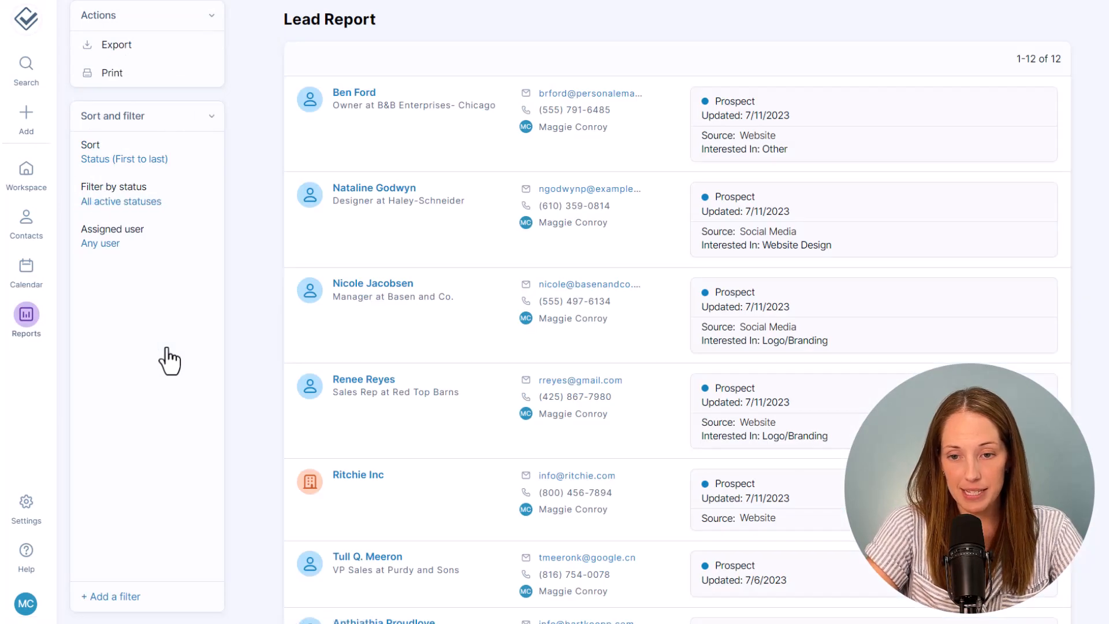
click(415, 105)
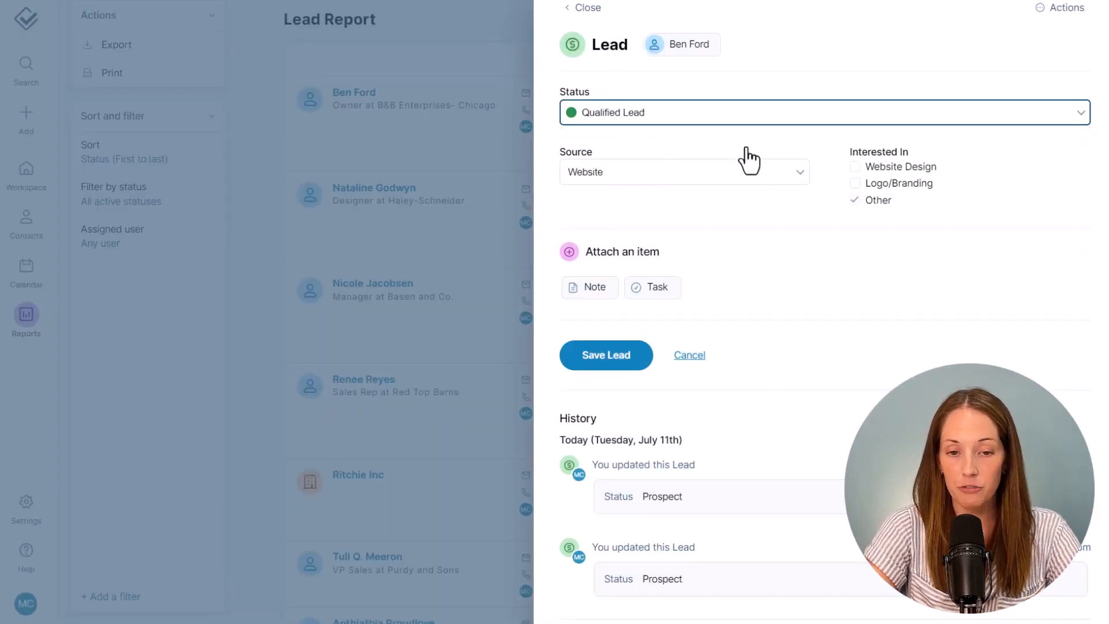
mouse_move(658, 350)
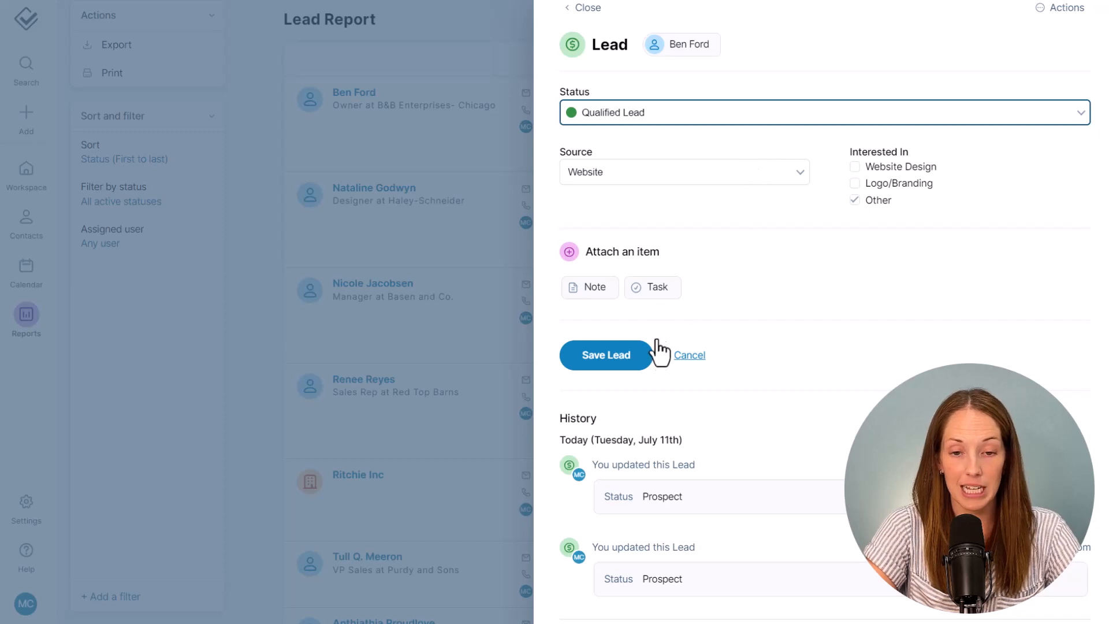
click(605, 354)
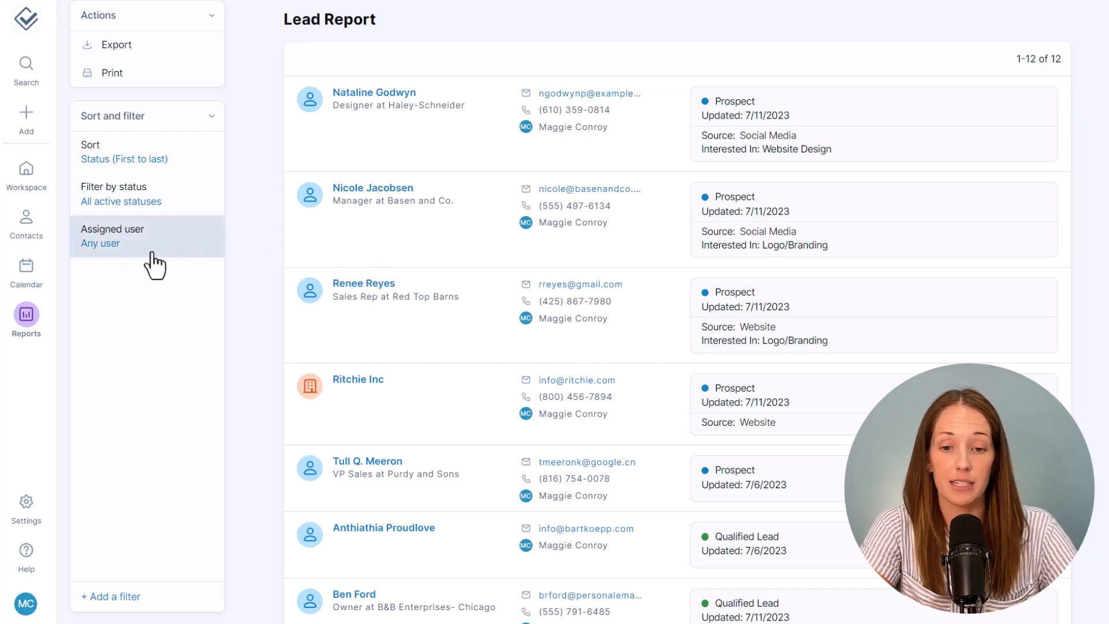
mouse_move(182, 251)
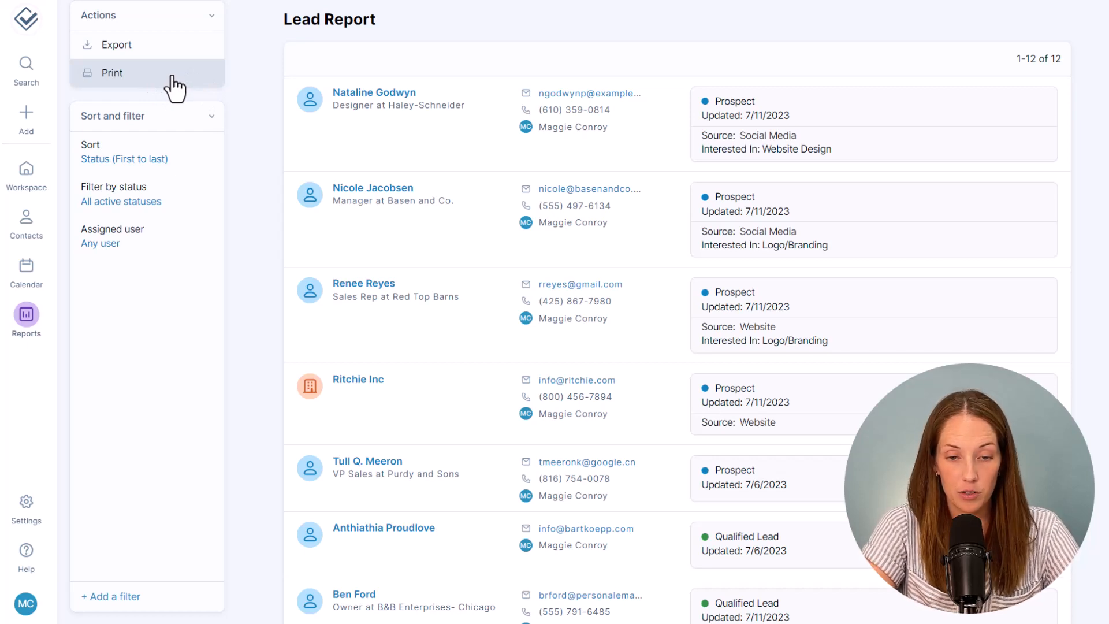
- Filter the Lead report by a specific status, first showing Prospect leads only
click(120, 202)
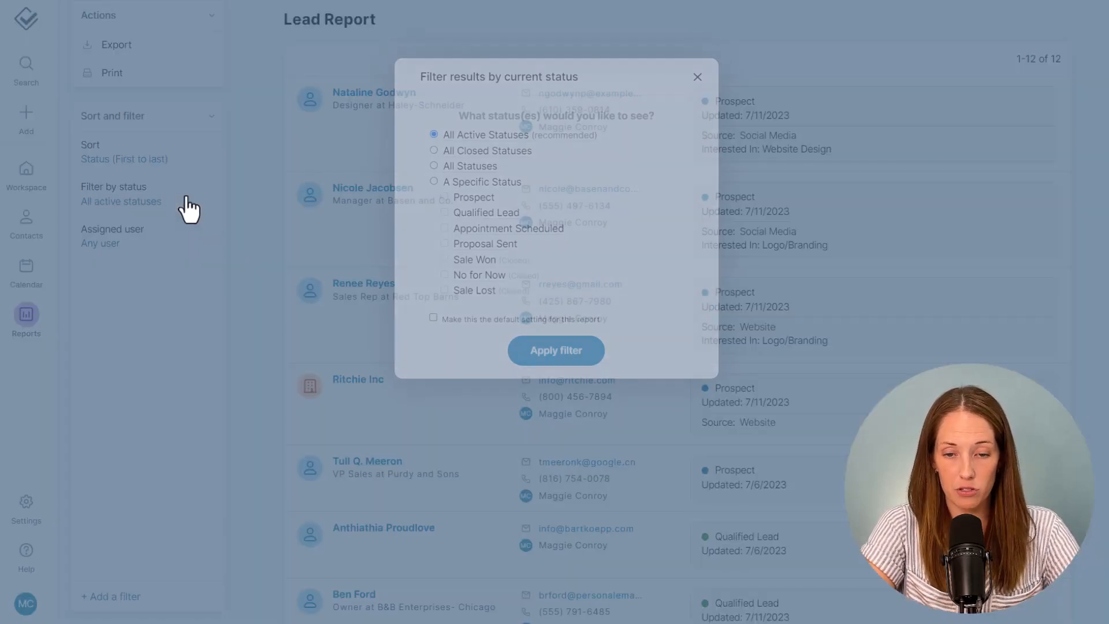
click(433, 181)
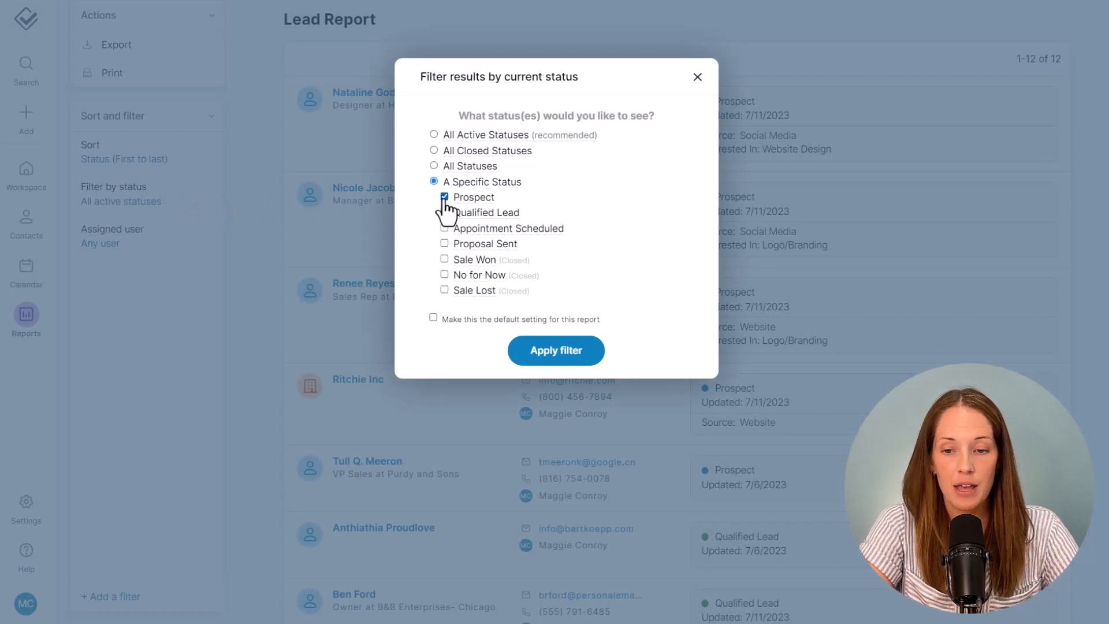
click(555, 350)
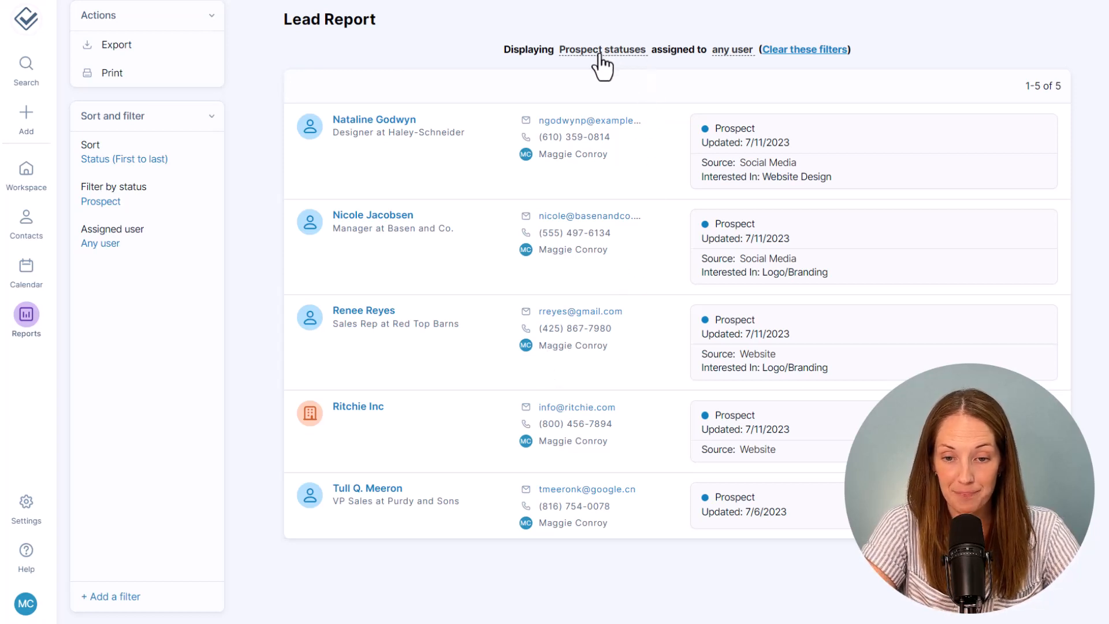
- Change the status filter from Prospect to Sale Won, listing 8 won leads
click(602, 49)
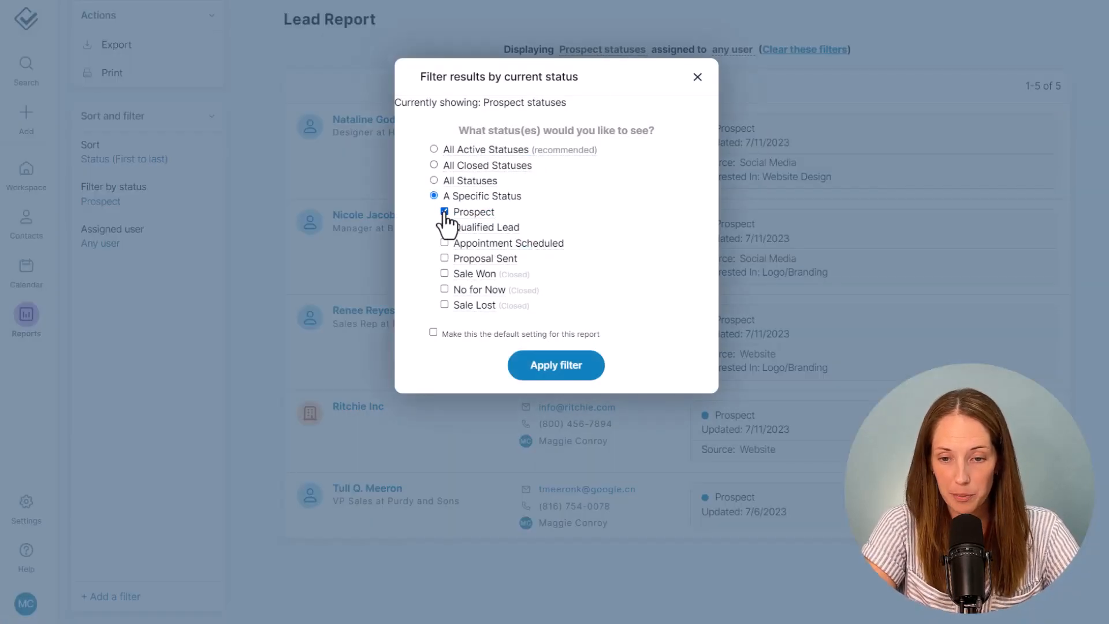
click(445, 274)
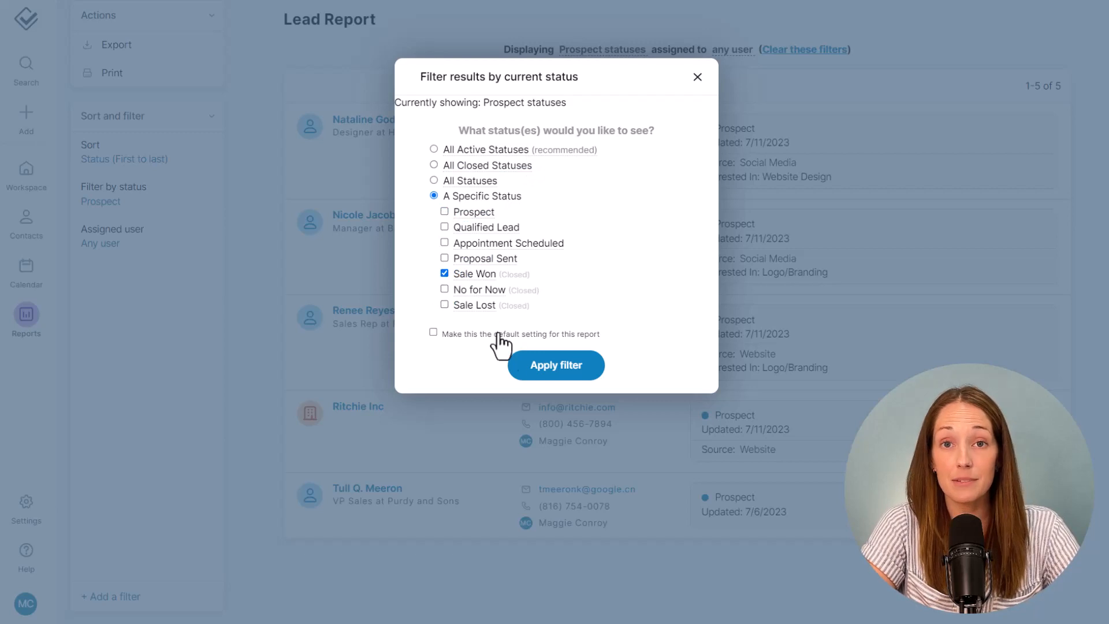
click(555, 365)
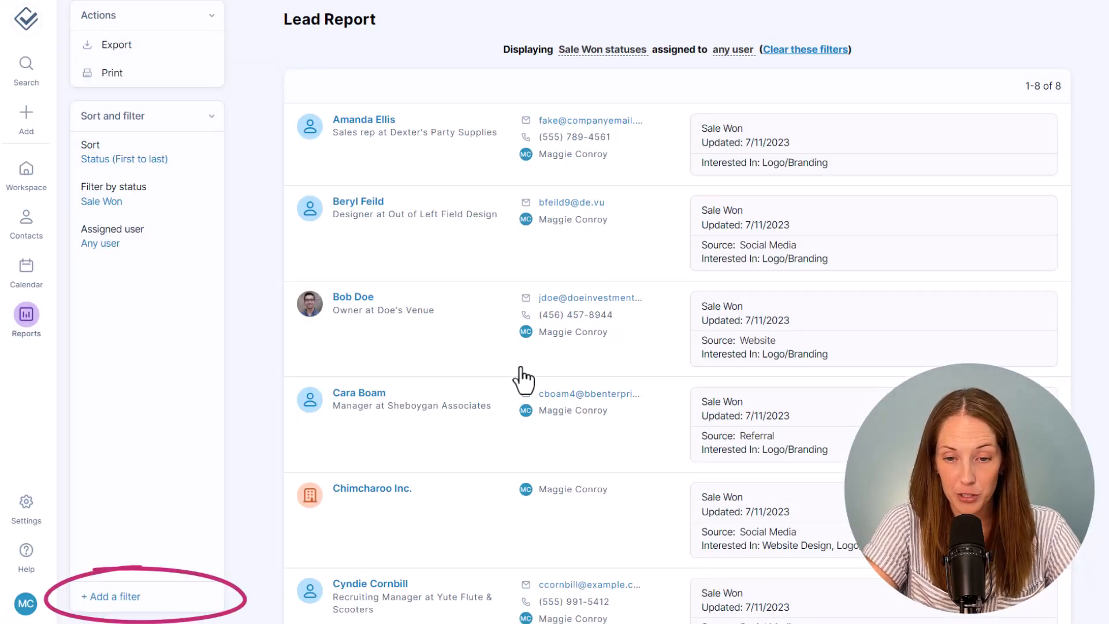
- Add an Interested In filter set to Logo/Branding on the Sale Won report
click(110, 596)
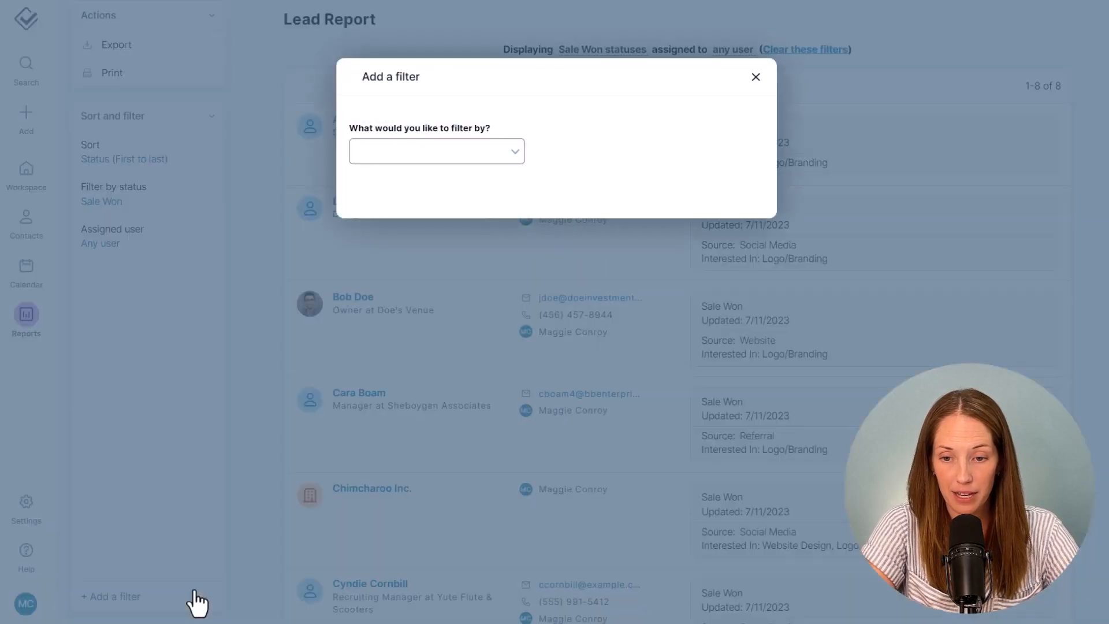
click(437, 150)
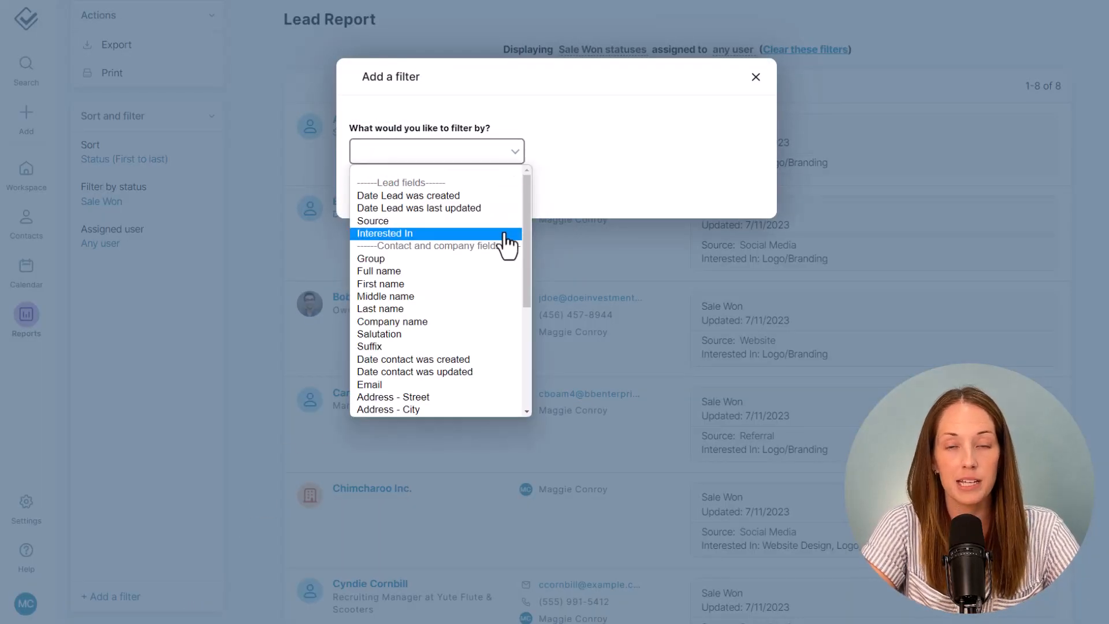
click(384, 233)
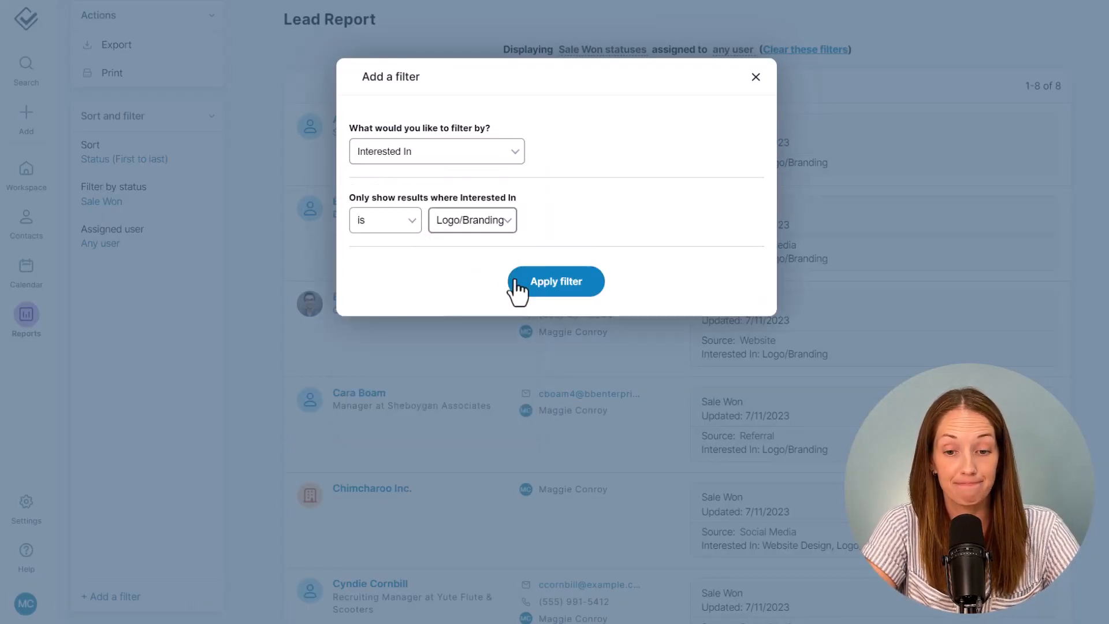
click(555, 281)
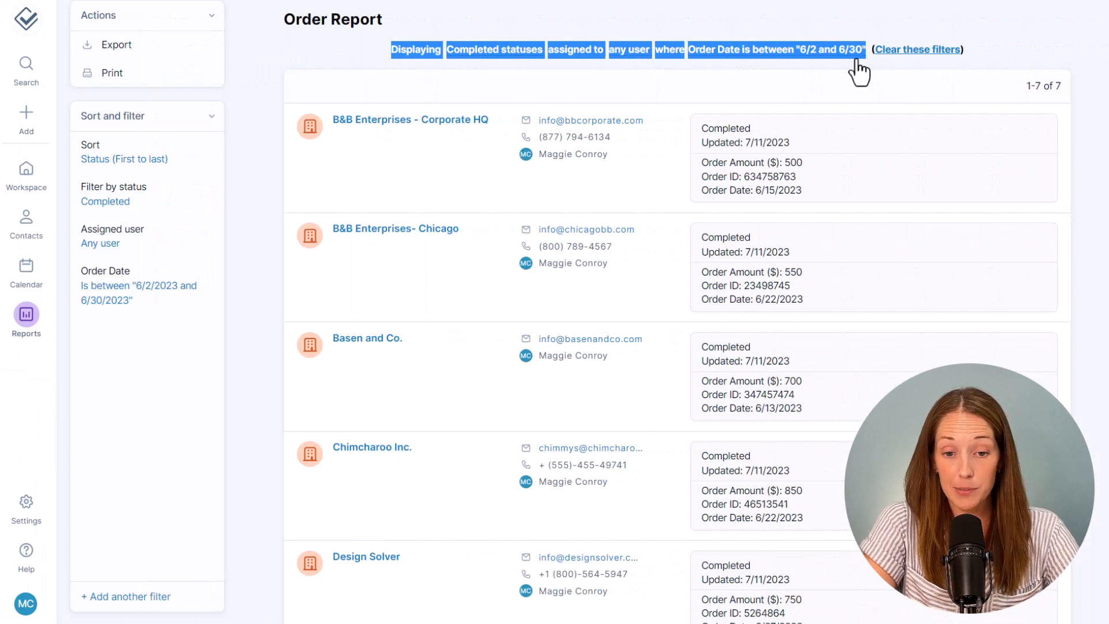
mouse_move(117, 45)
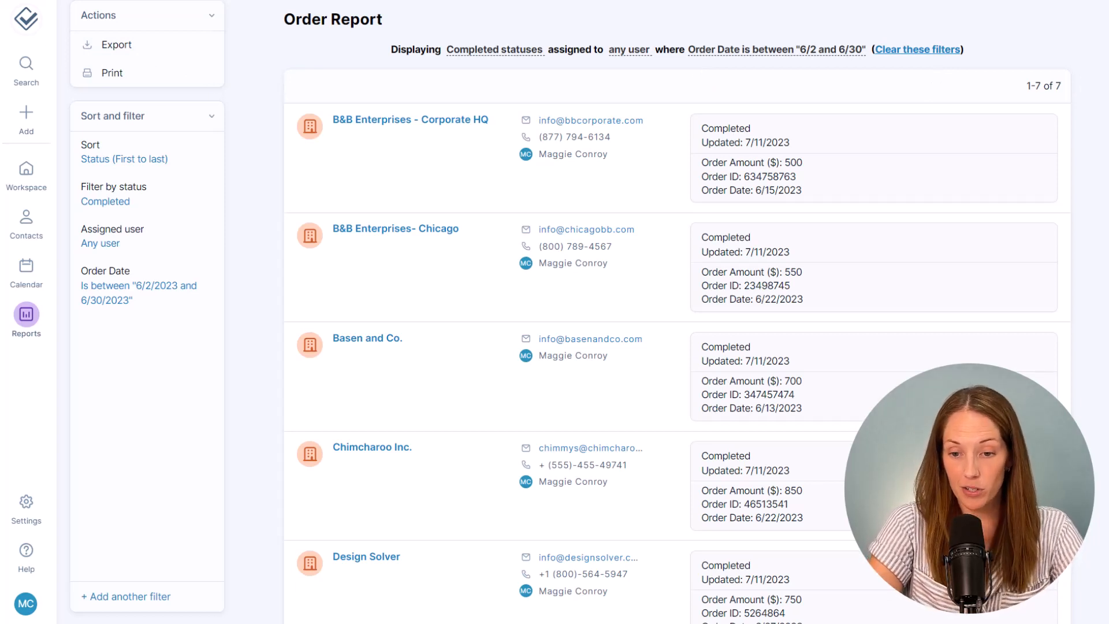
mouse_move(237, 532)
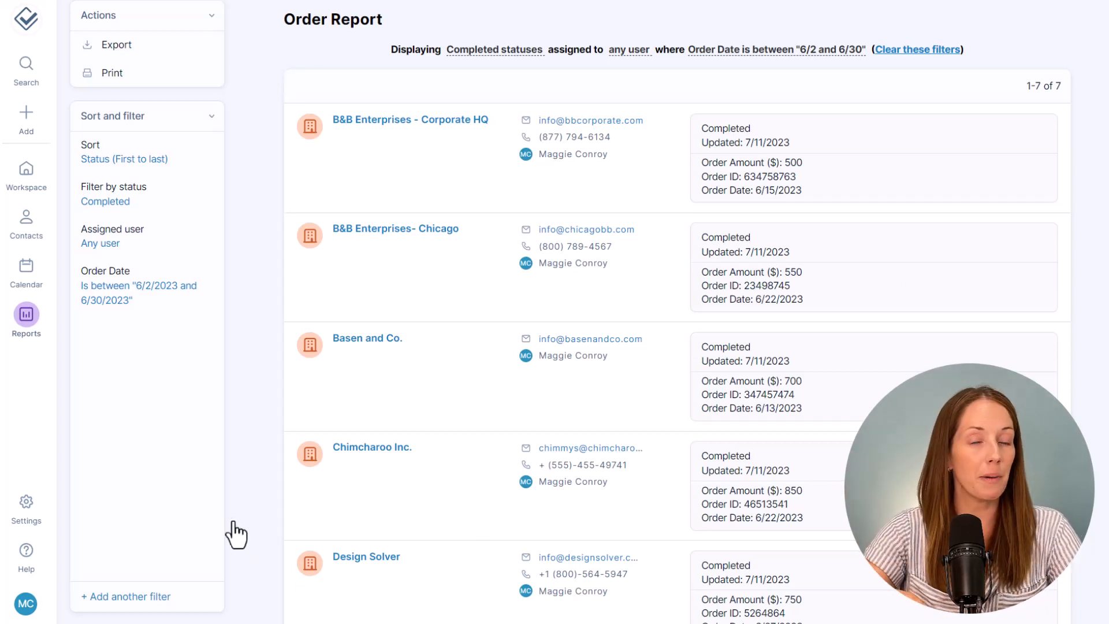
- Bring up the account Settings options over the Completed Order report
click(26, 502)
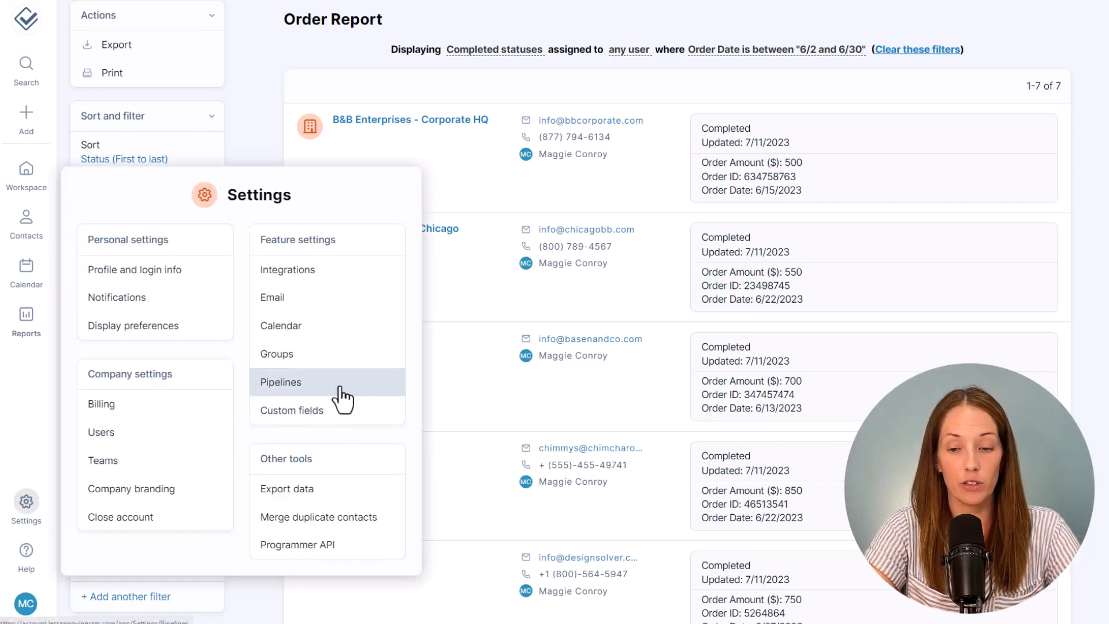